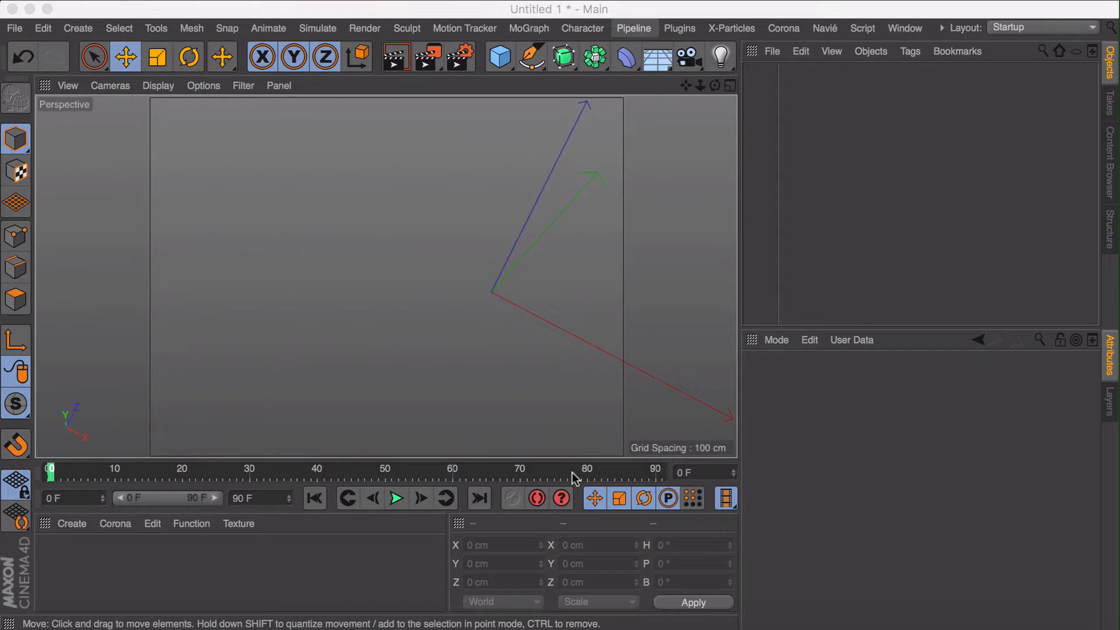
Add a Sphere primitive and set its Type to Hexahedron with 12 segments.
click(498, 56)
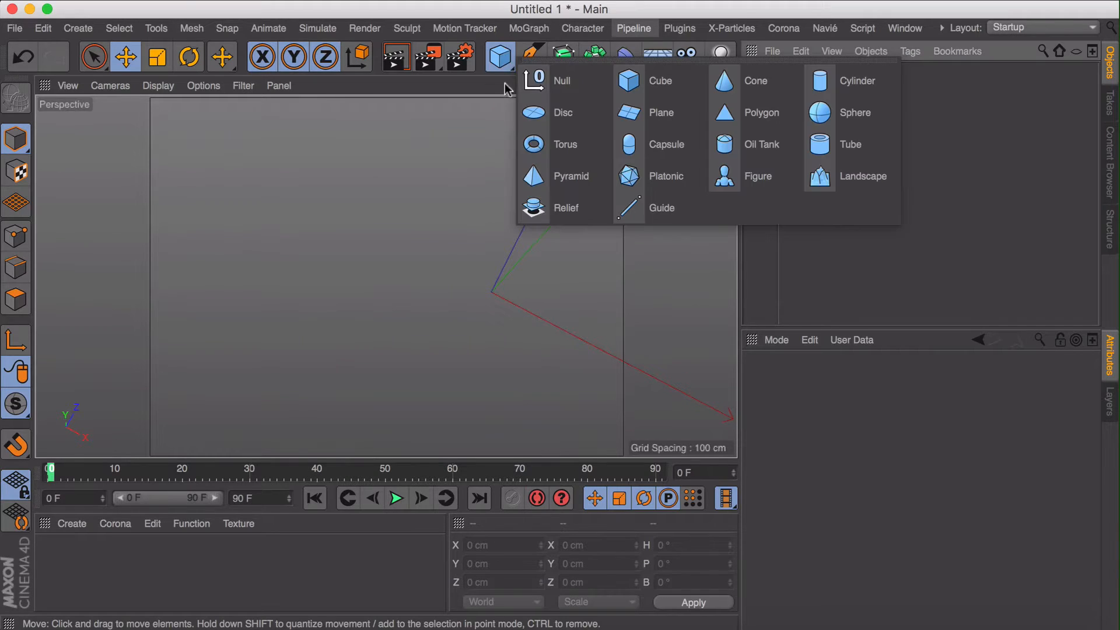
click(854, 112)
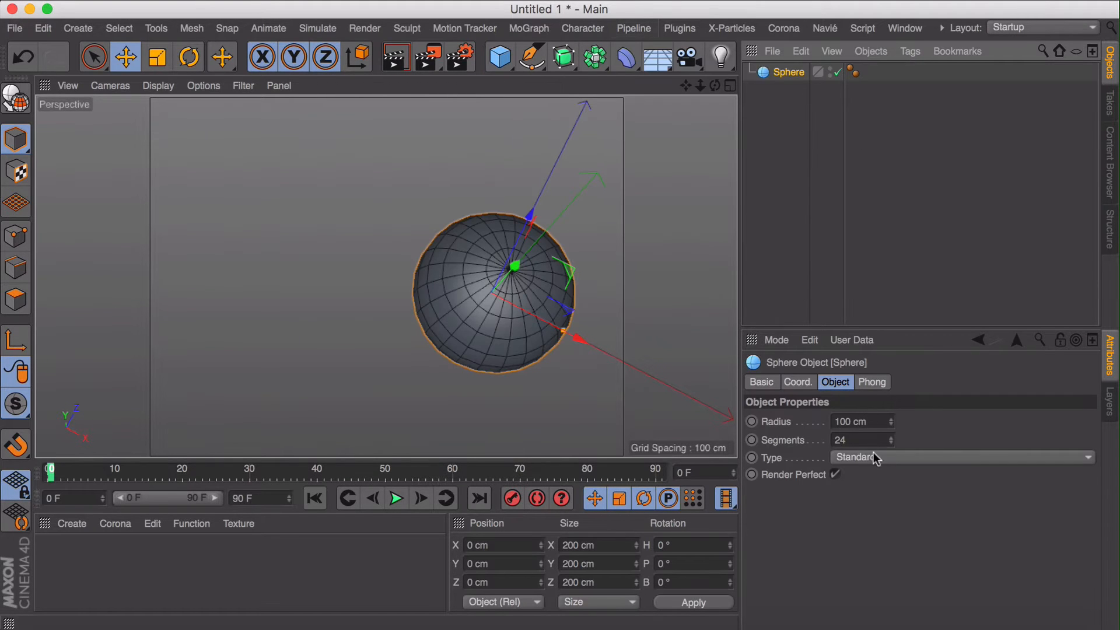
click(960, 458)
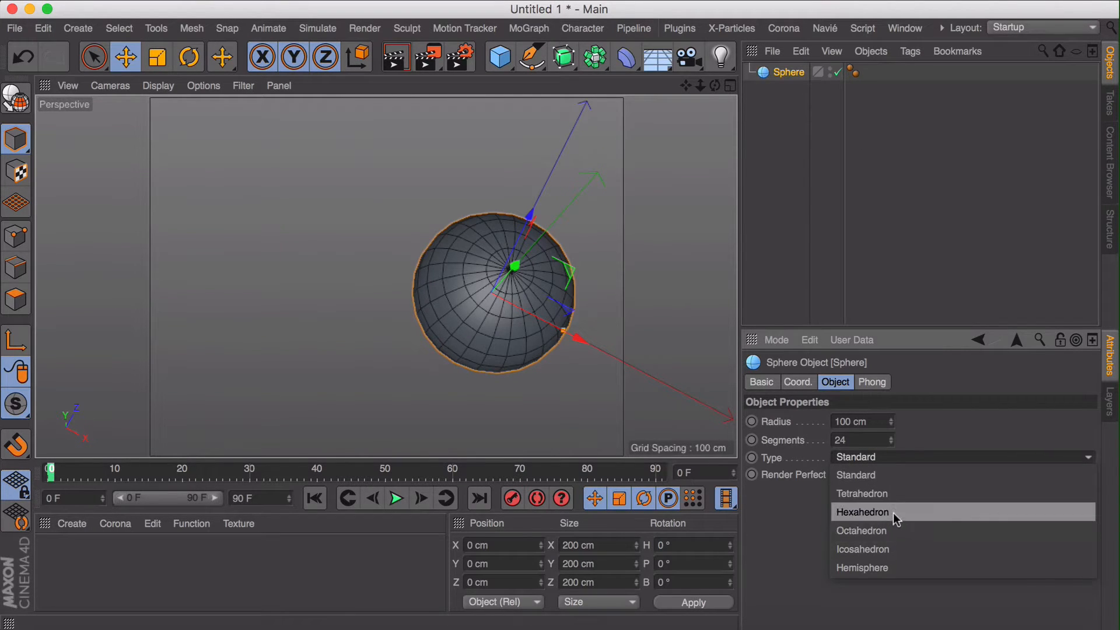
click(862, 512)
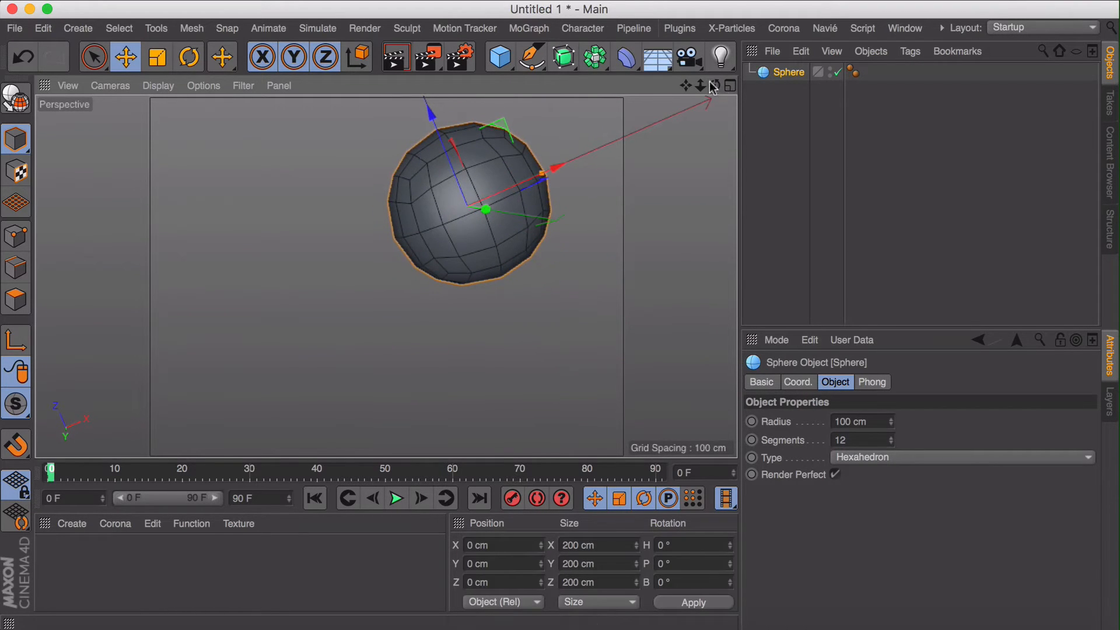
Make the sphere editable, delete its lower half and flatten Size Y to 0.01 cm.
key(c)
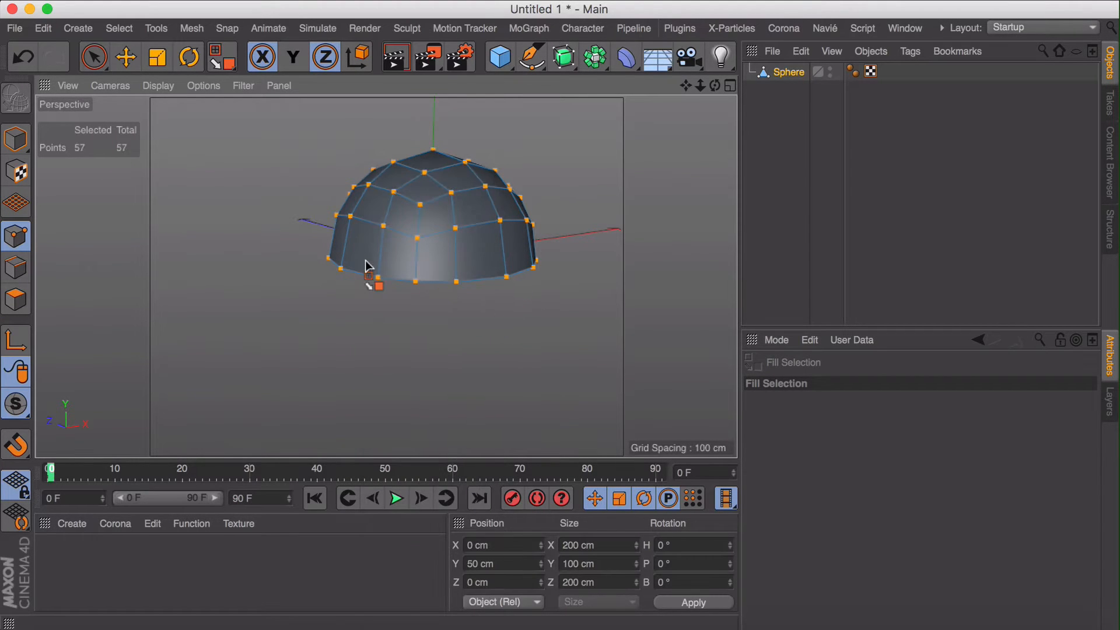
click(293, 56)
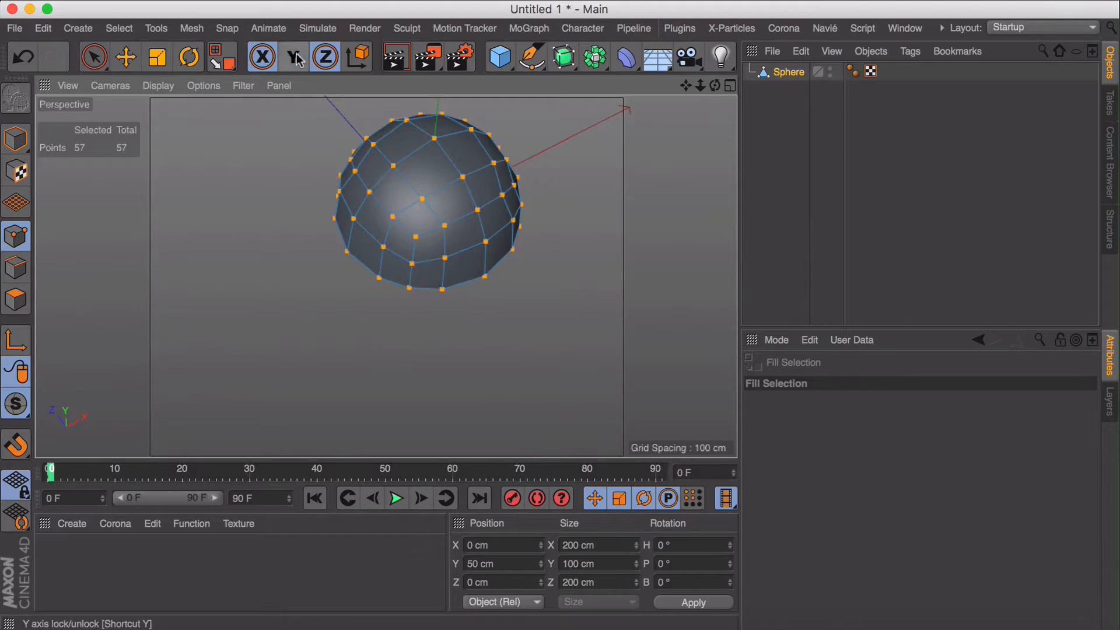
click(293, 56)
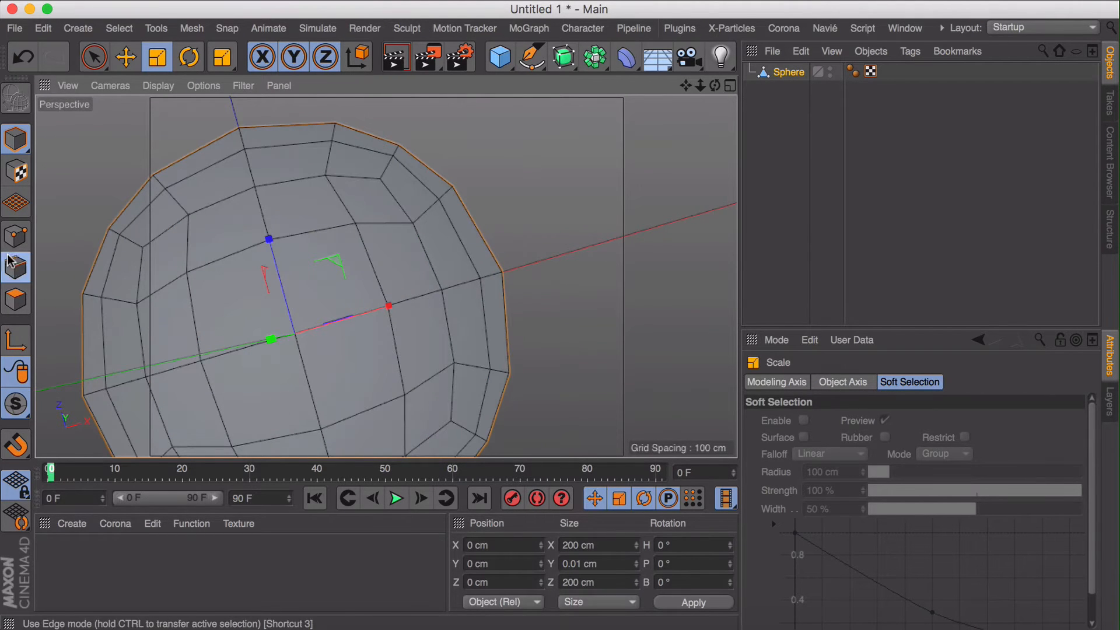
Convert the border edge loop to polygons and smooth the outer ring into a rounder circle.
click(15, 267)
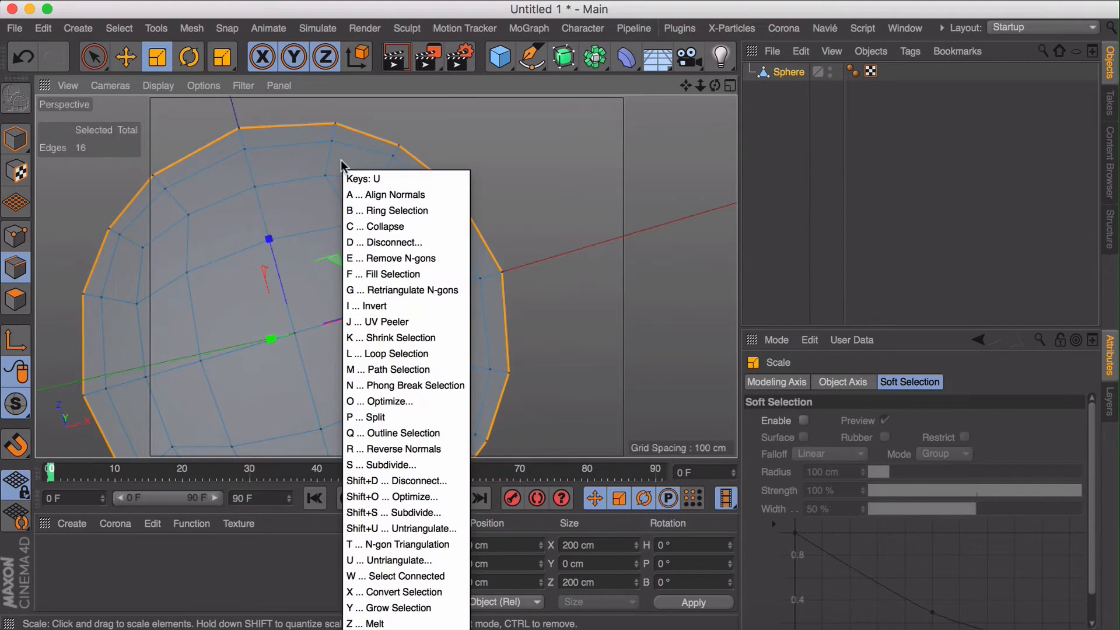
click(395, 353)
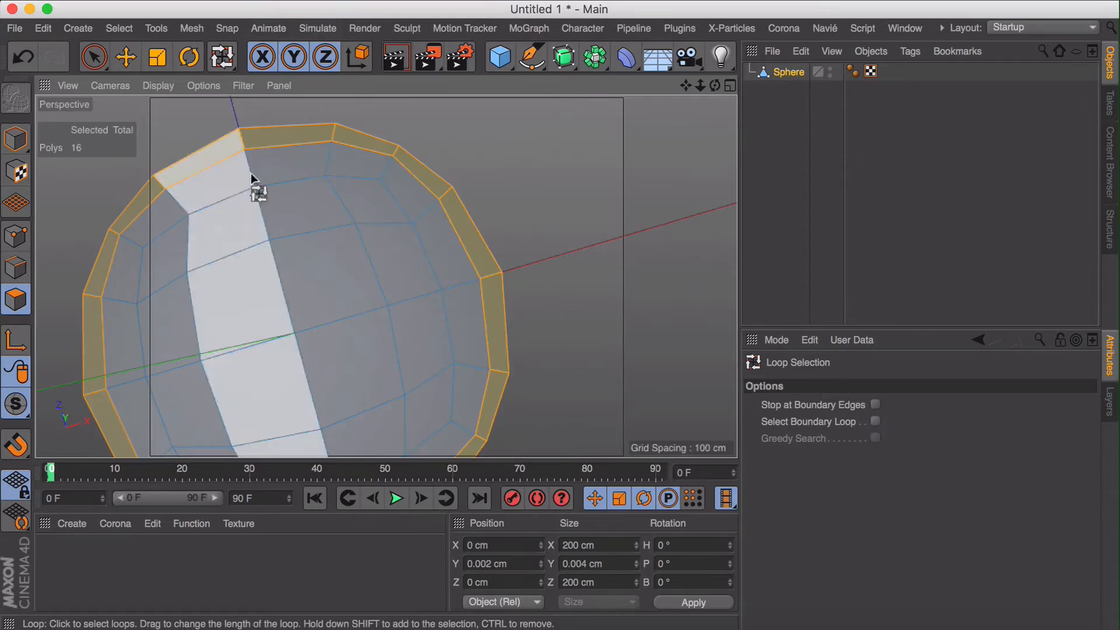
click(464, 28)
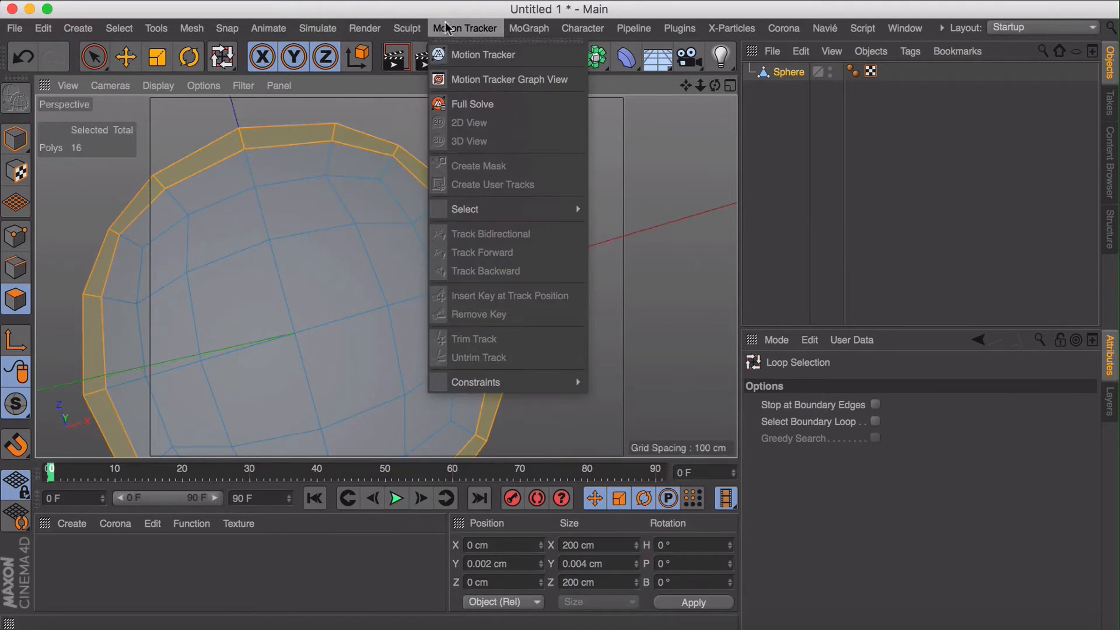
click(406, 28)
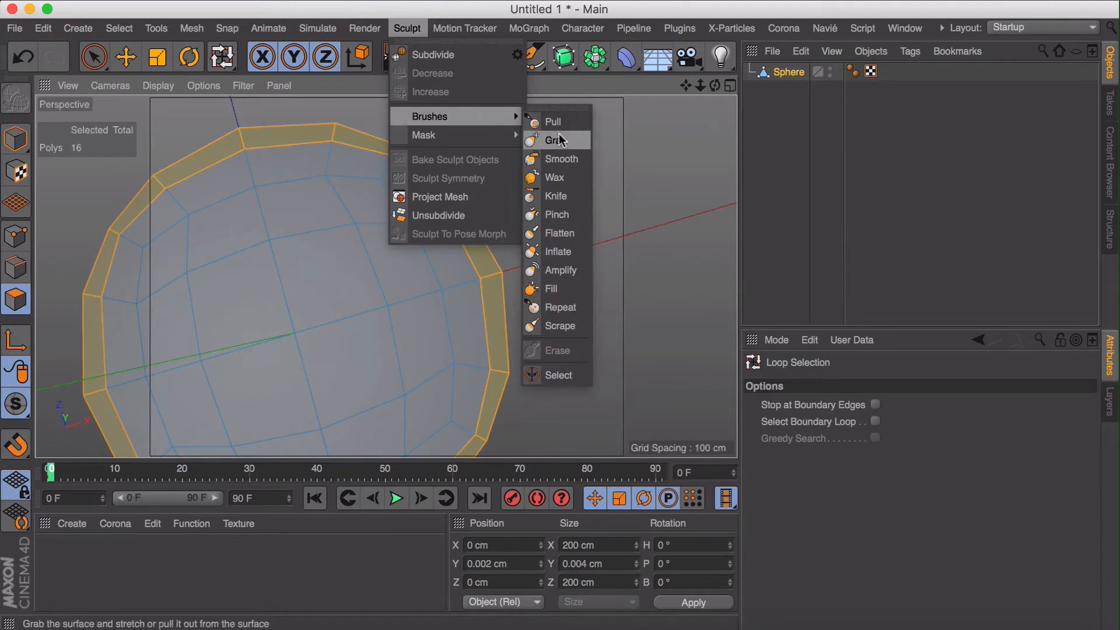
click(563, 159)
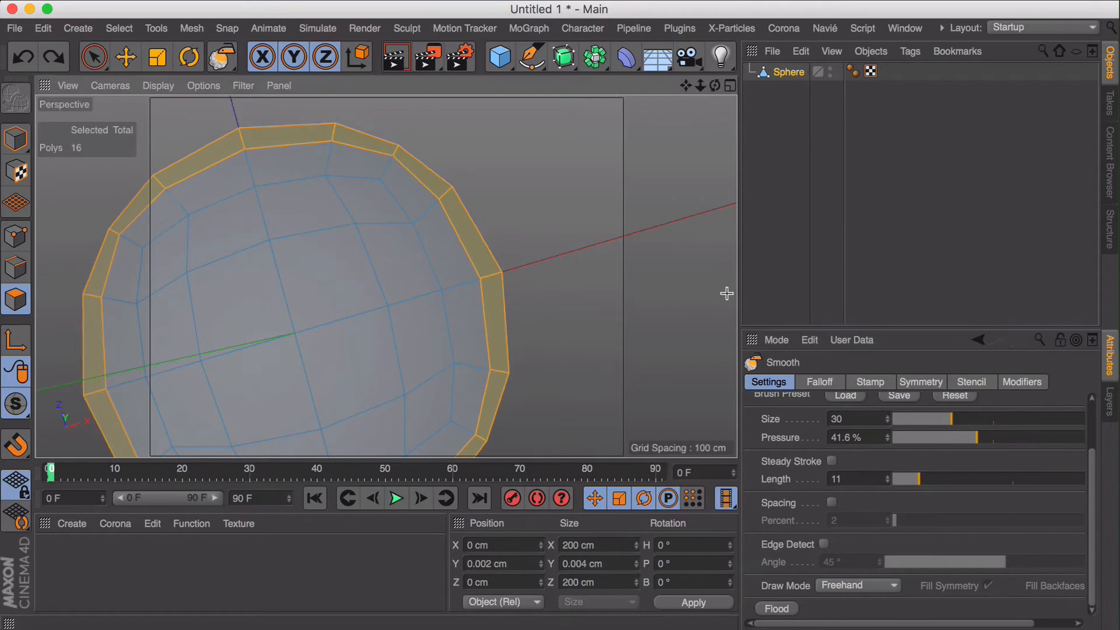
click(224, 56)
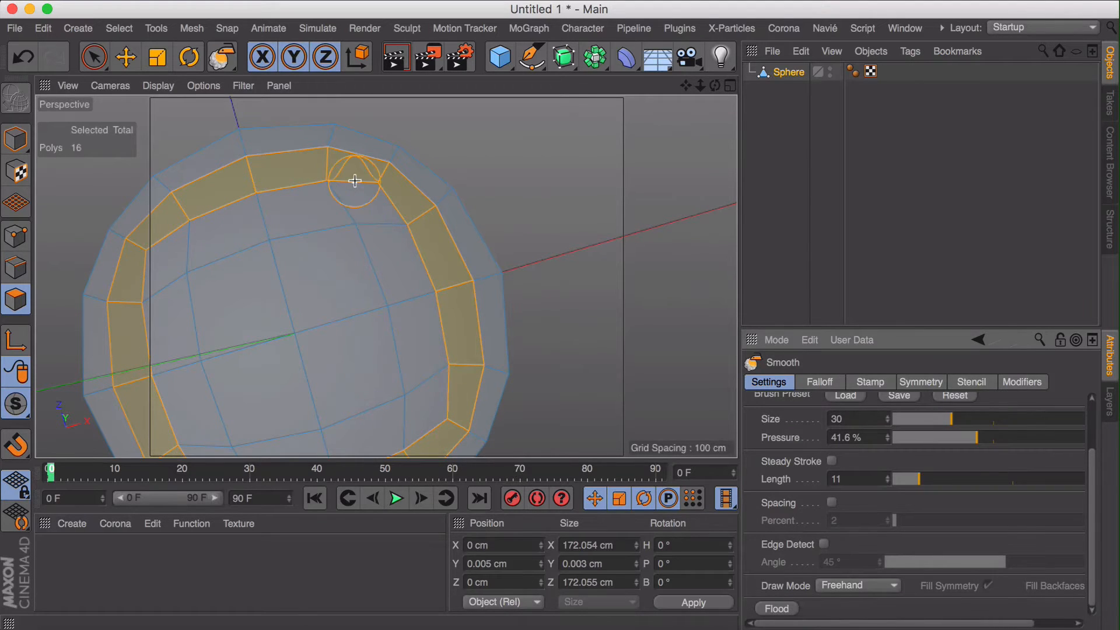
Fill-select the interior polygons and smooth them into even quad rings.
click(222, 56)
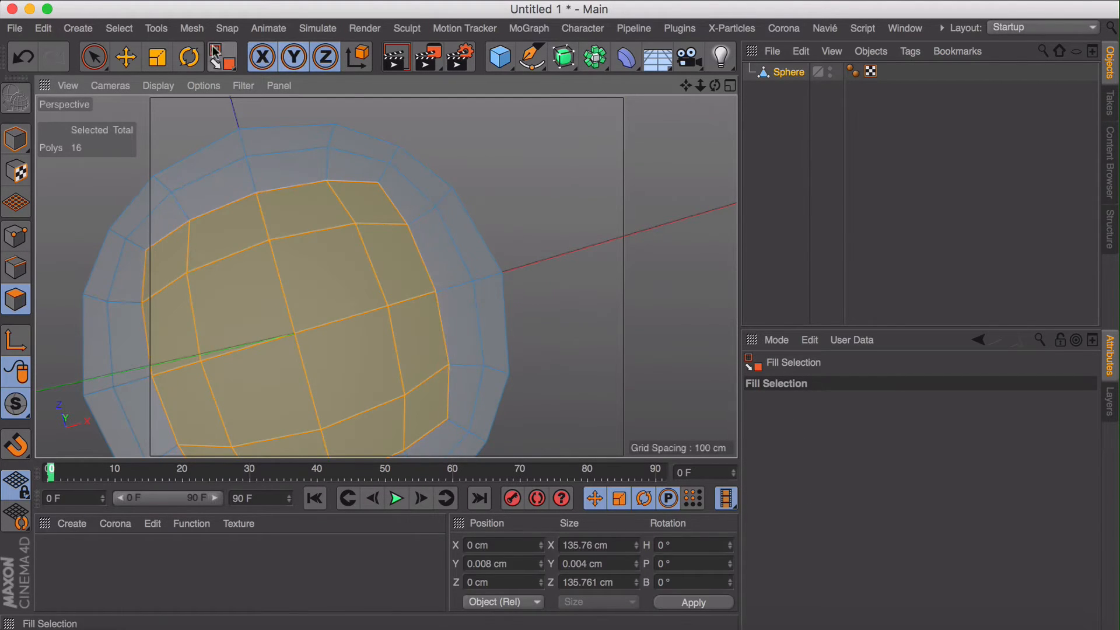
click(222, 56)
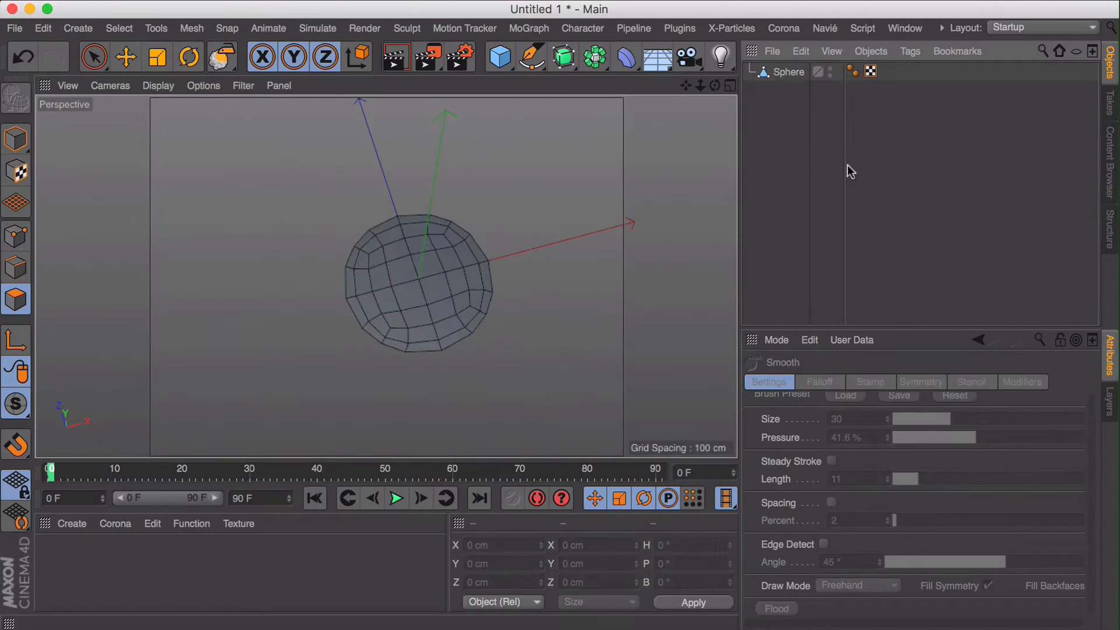
Add a 4×4 Plane primitive and make it an editable polygon mesh.
click(498, 56)
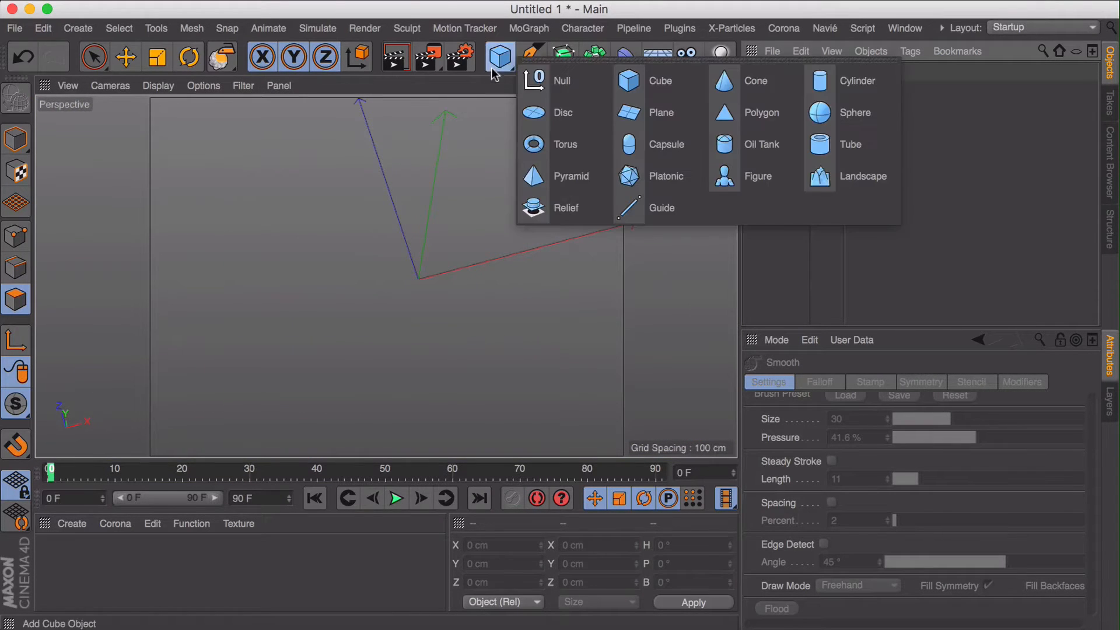
mouse_move(565, 144)
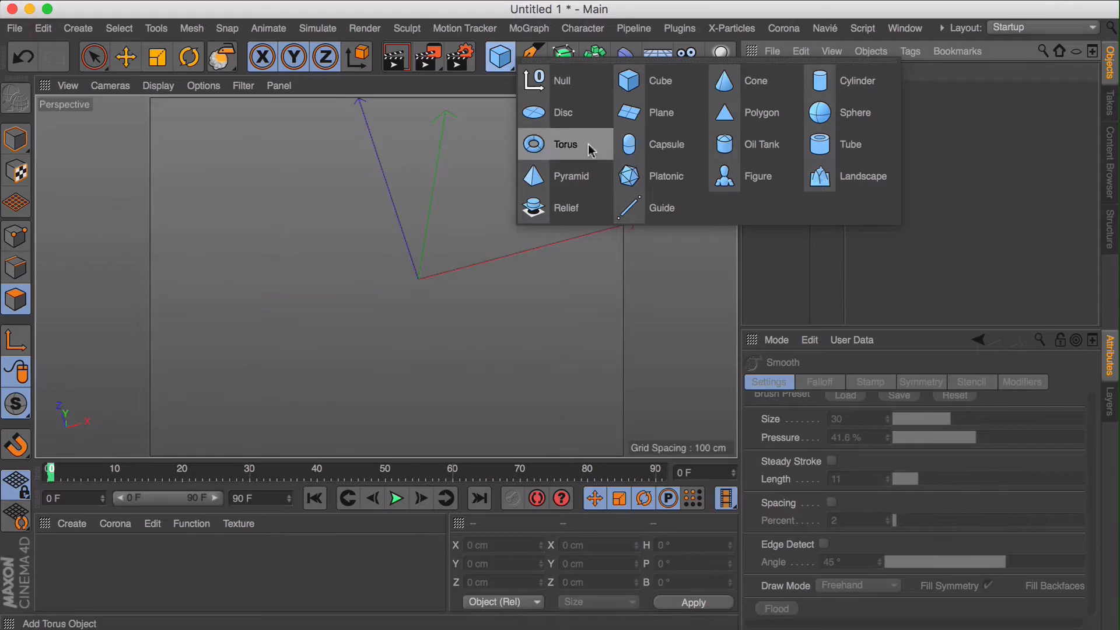
click(661, 112)
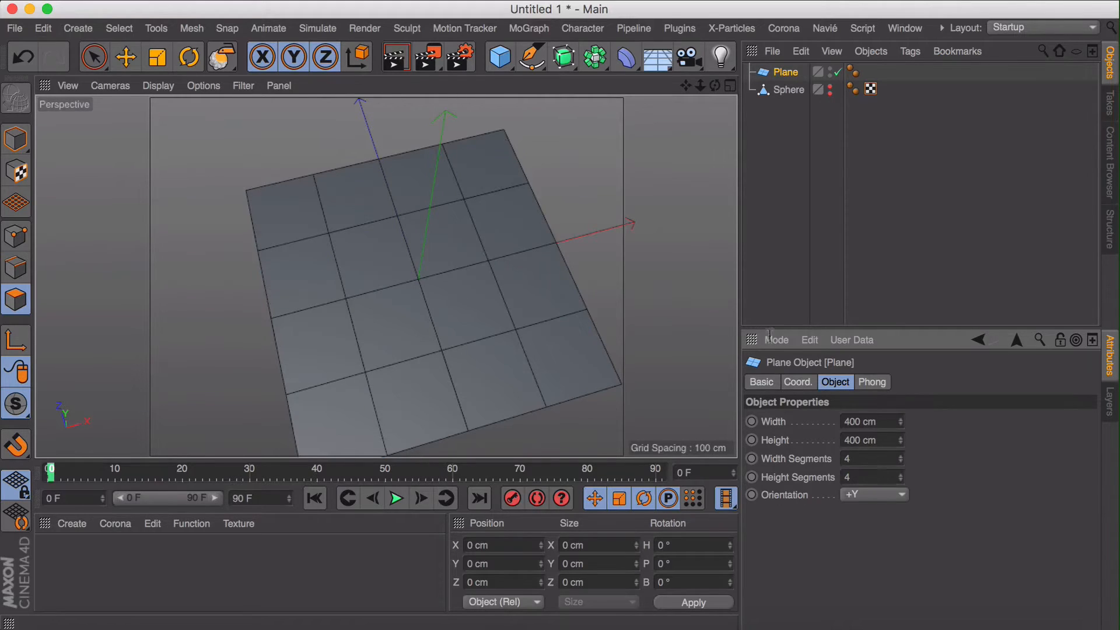
click(126, 56)
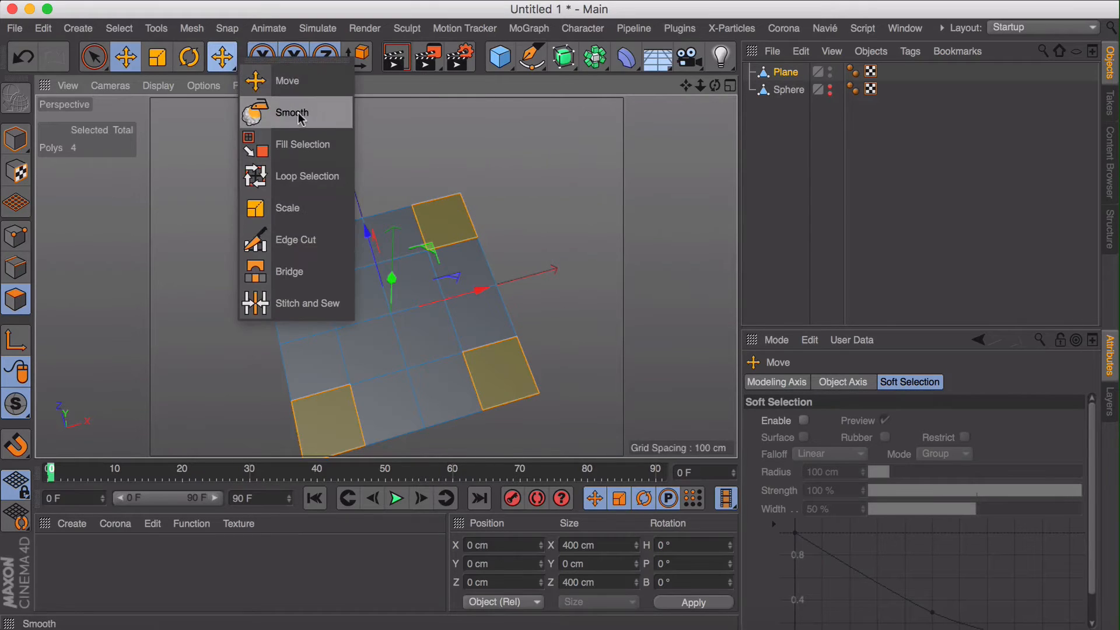
Duplicate the plane as a backup and smooth the original's corner polygons toward a disc.
click(291, 112)
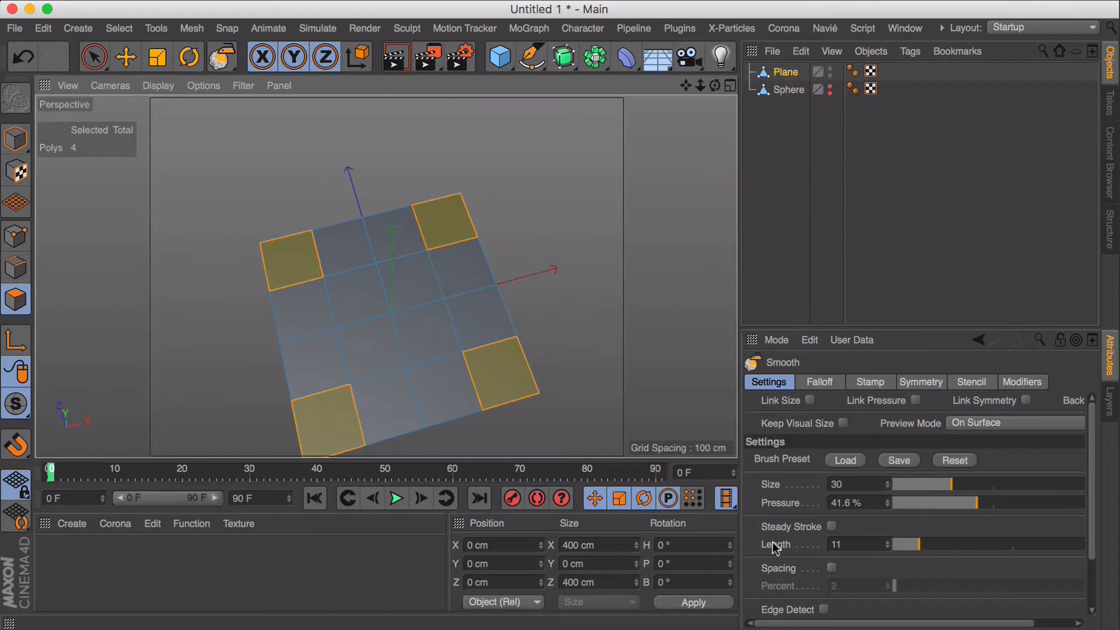
scroll(down, 3)
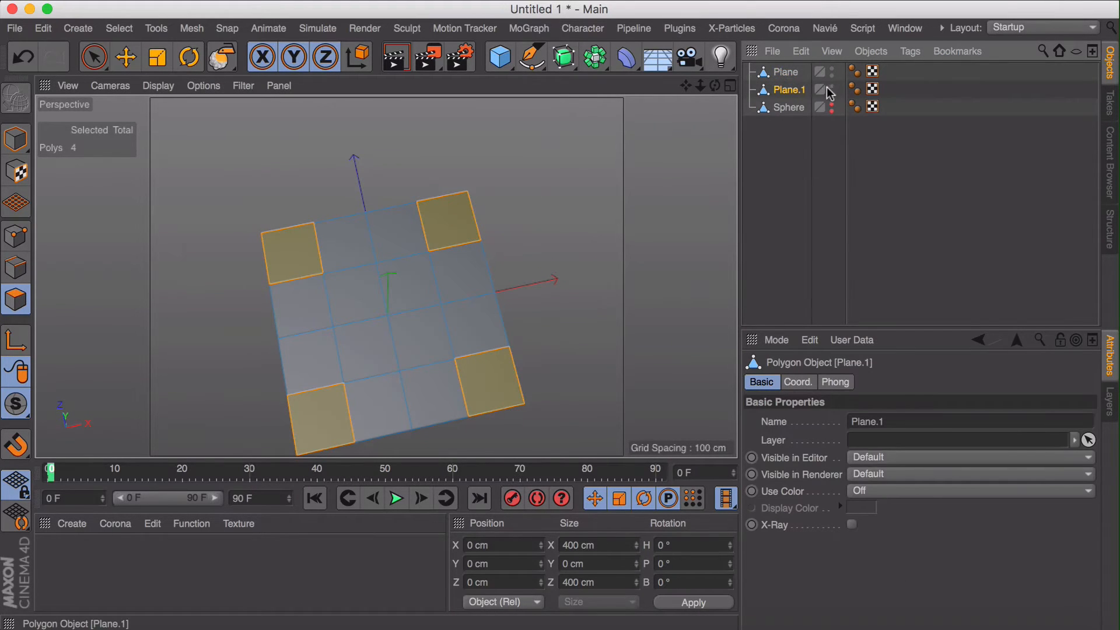
click(787, 71)
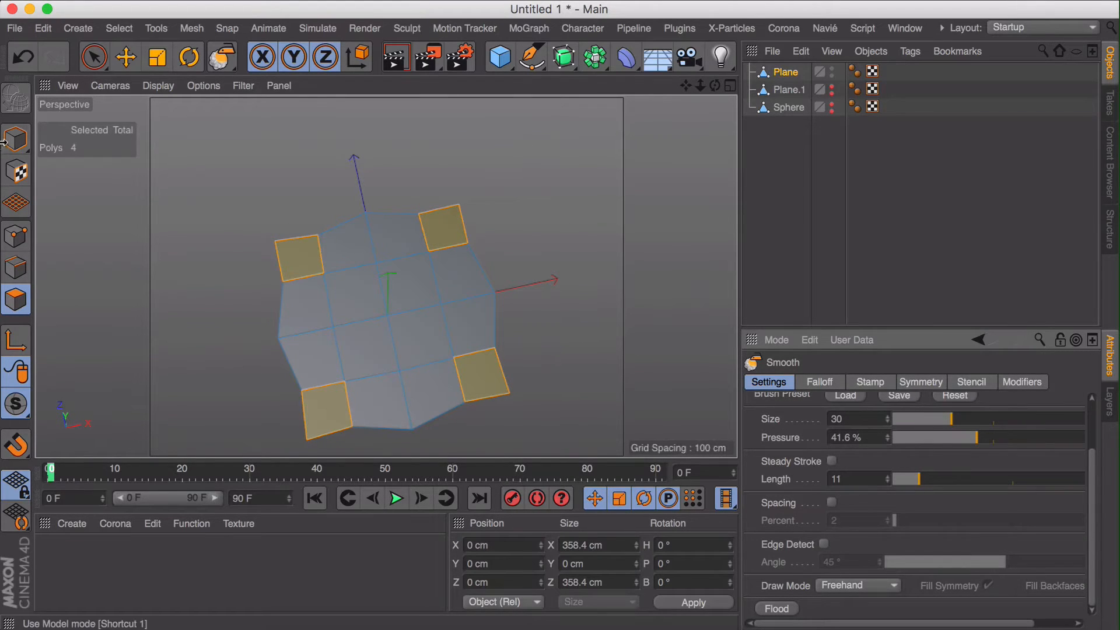
Smooth the plane's corner points with Flood until its outline is nearly circular.
click(15, 236)
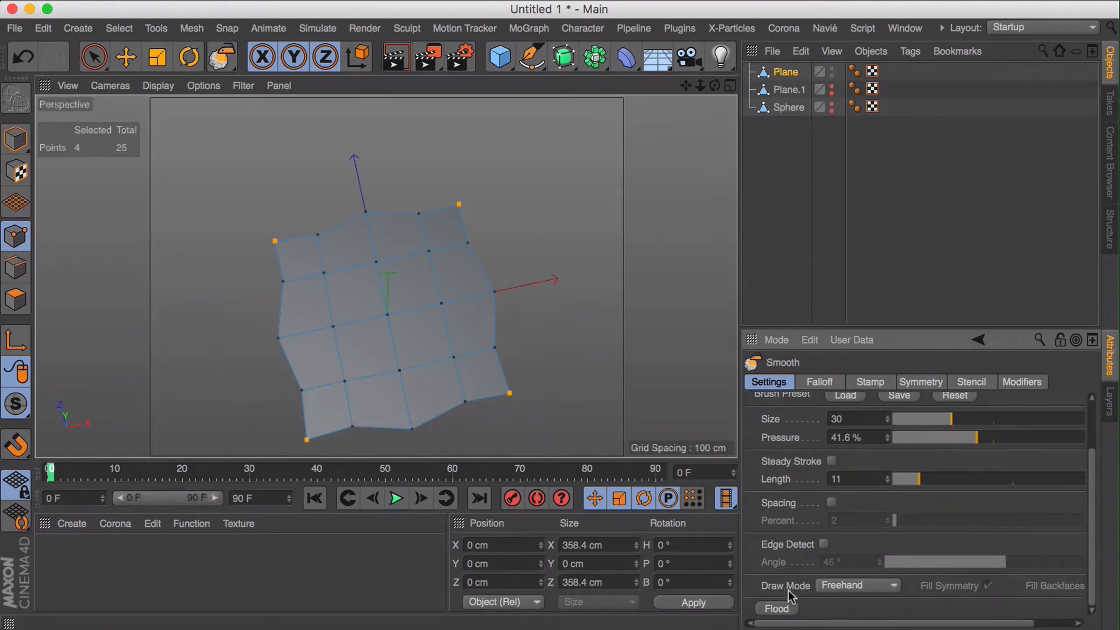
click(774, 609)
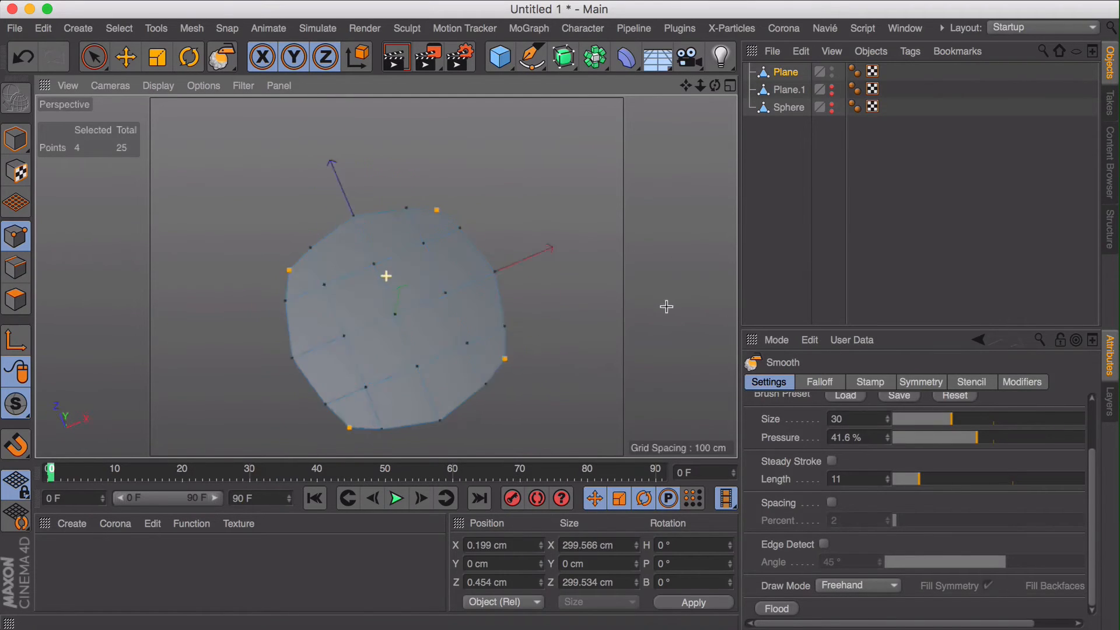
click(126, 56)
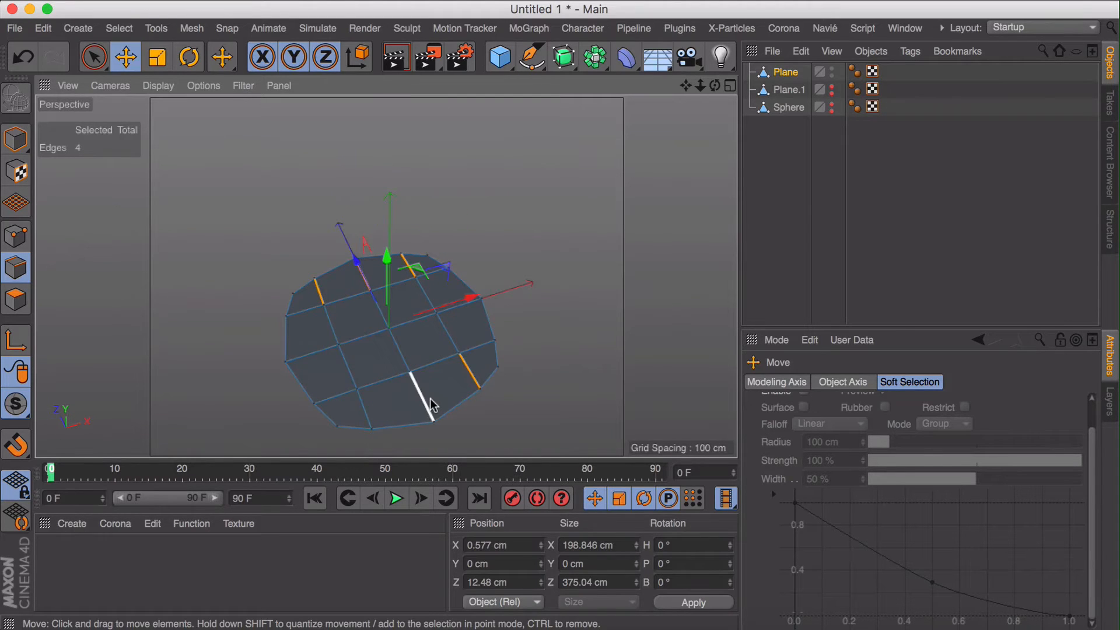
Fill-select the cross edges and Edge Cut them with Subdivision 1, adding midpoints.
key(u)
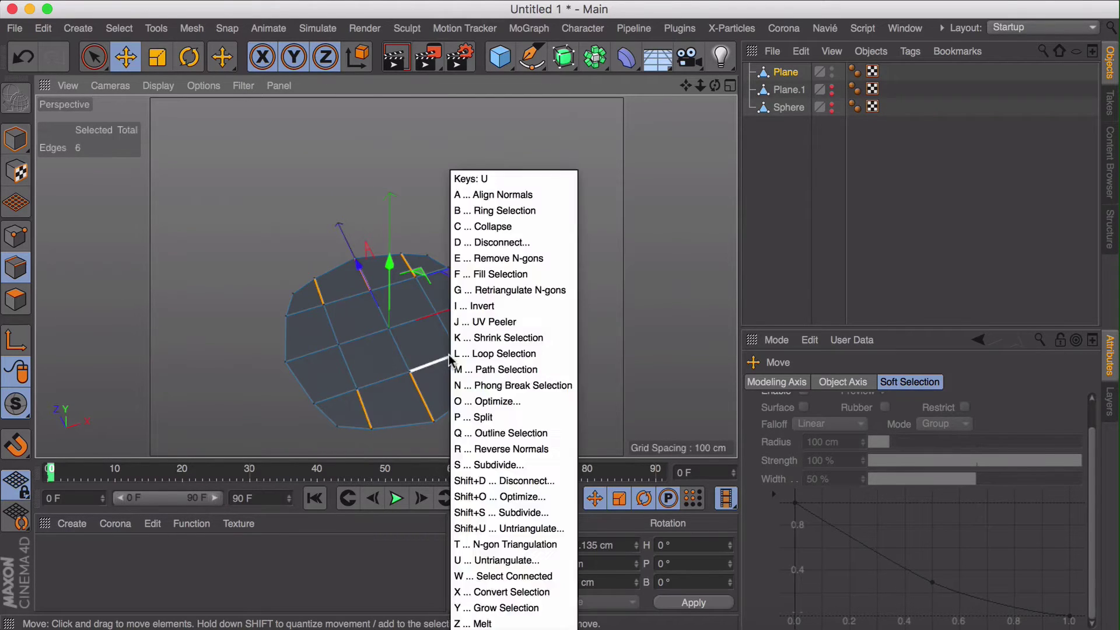
click(499, 274)
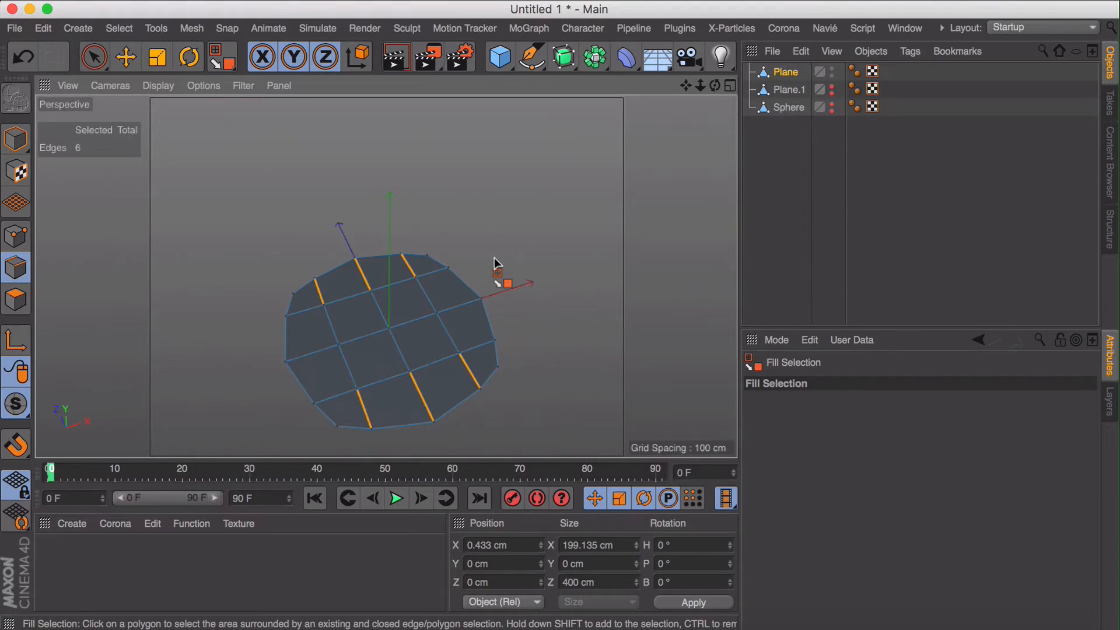
click(222, 56)
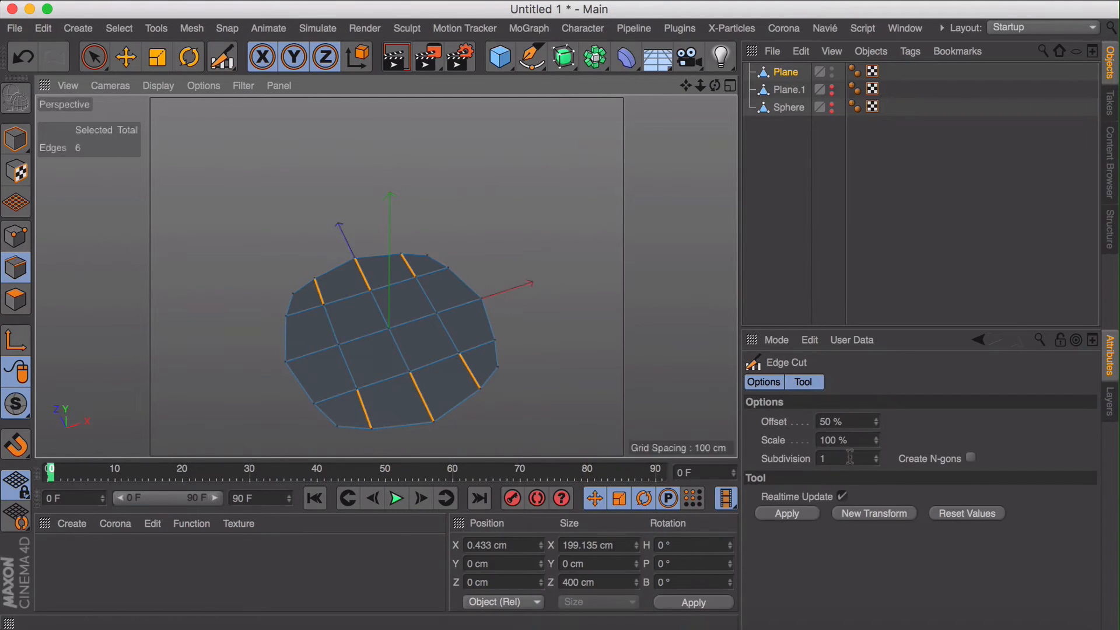
click(785, 513)
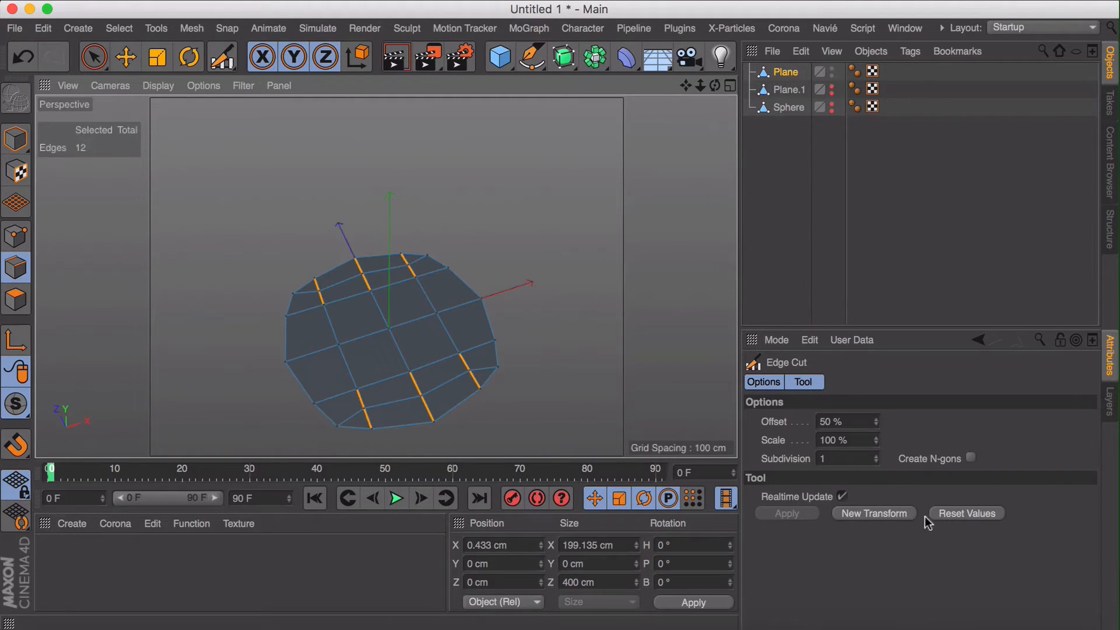
mouse_move(976, 474)
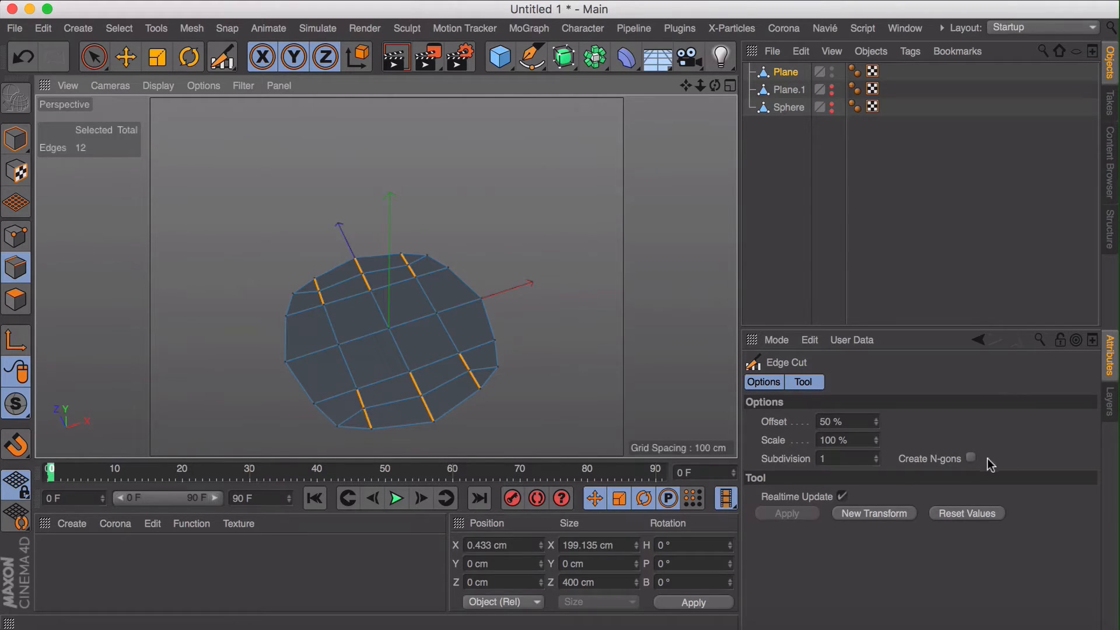
click(852, 340)
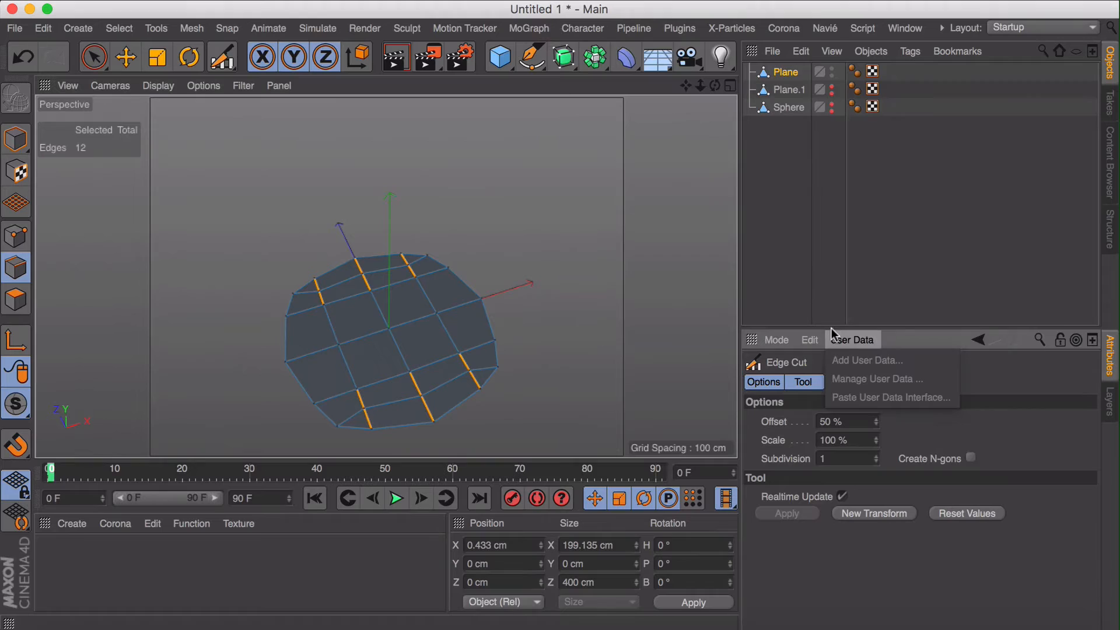
click(810, 340)
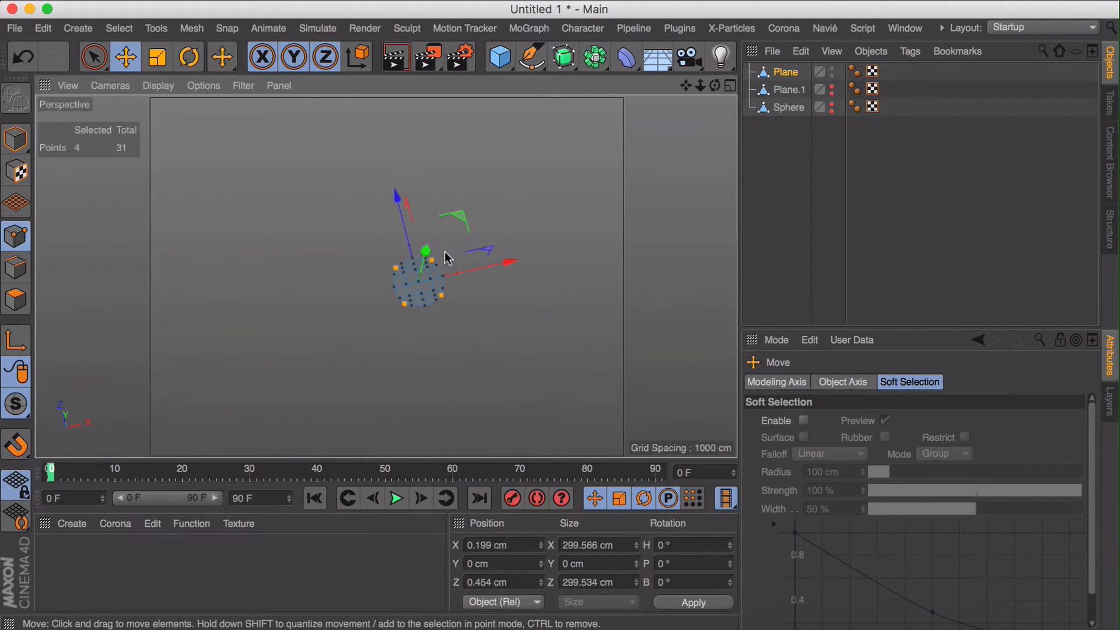
Scale the disk's points and edges outward so its outline becomes evenly round.
scroll(up, 3)
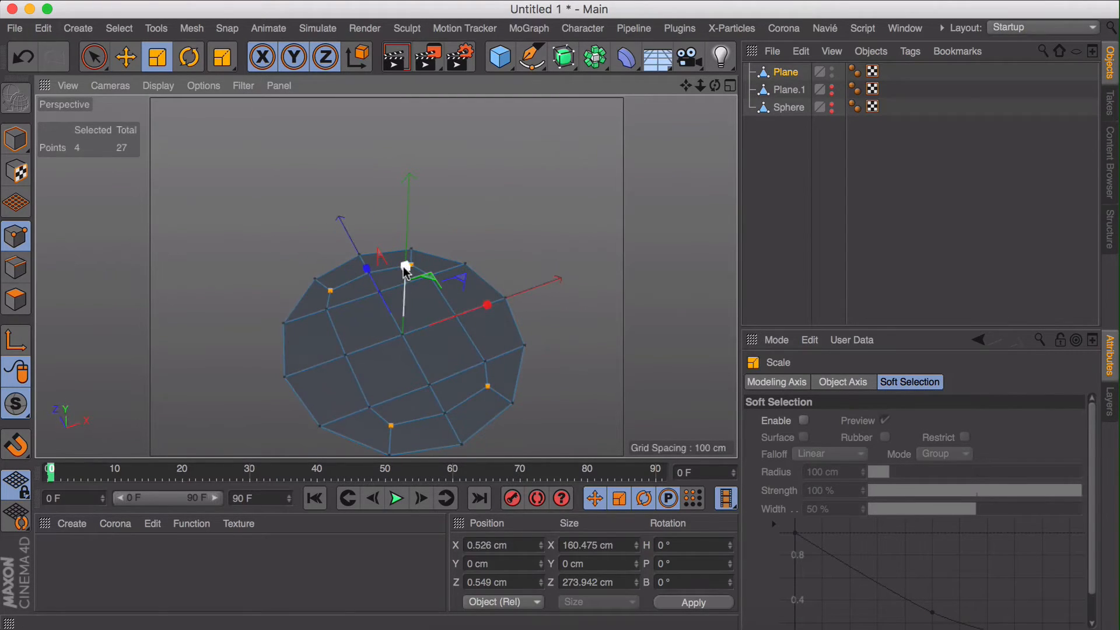
click(14, 269)
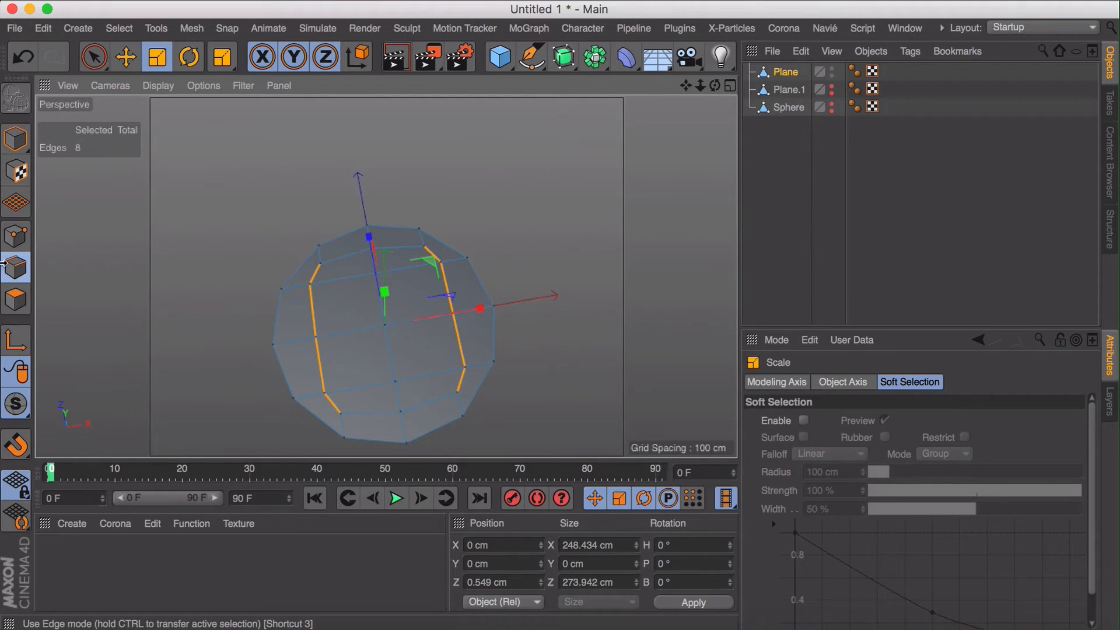
click(14, 236)
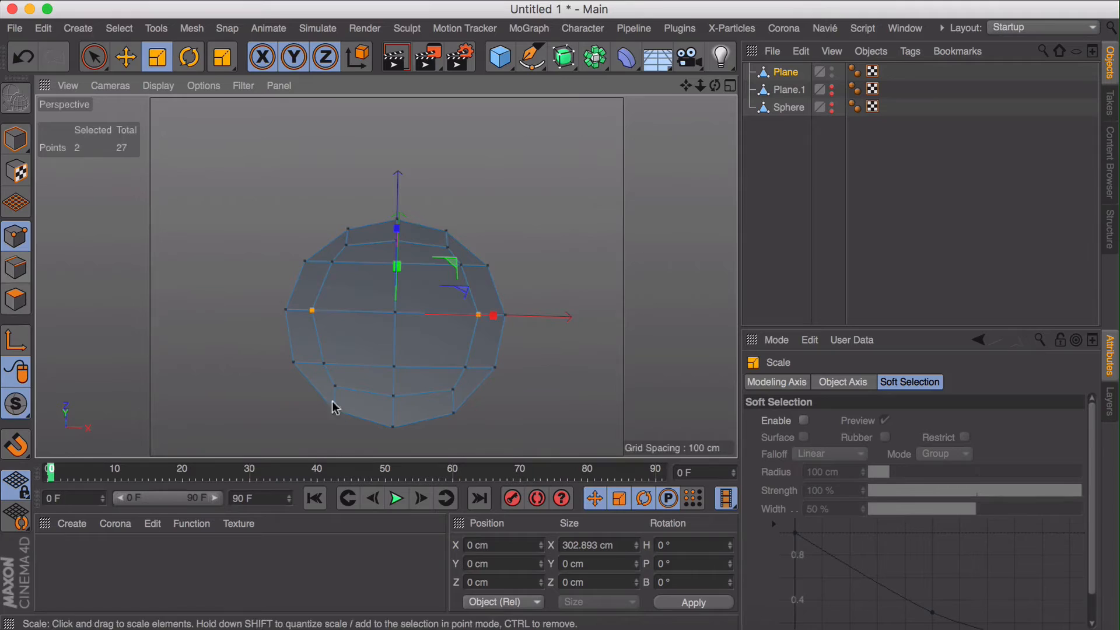
Loop-select the outer ring of quad polygons, then move to the backup Plane.1.
click(16, 299)
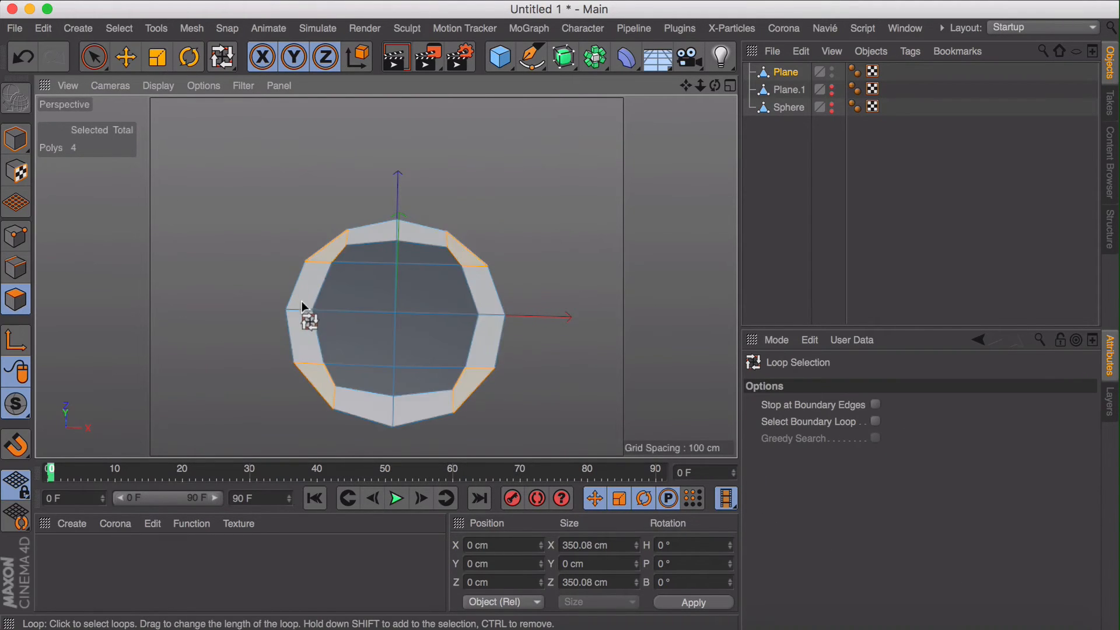
click(307, 307)
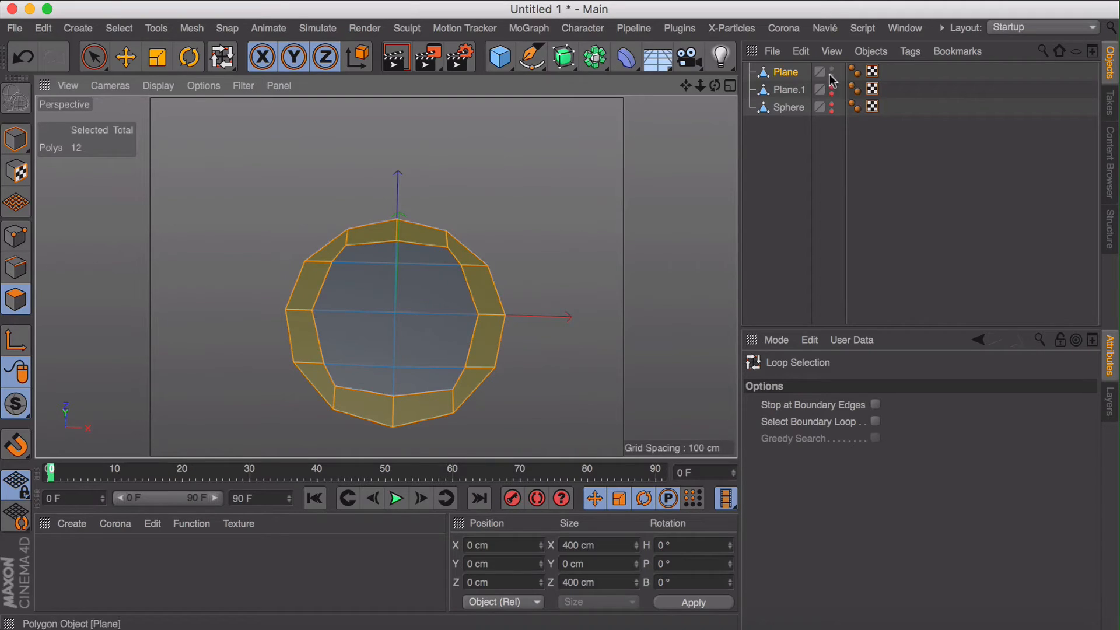
click(786, 89)
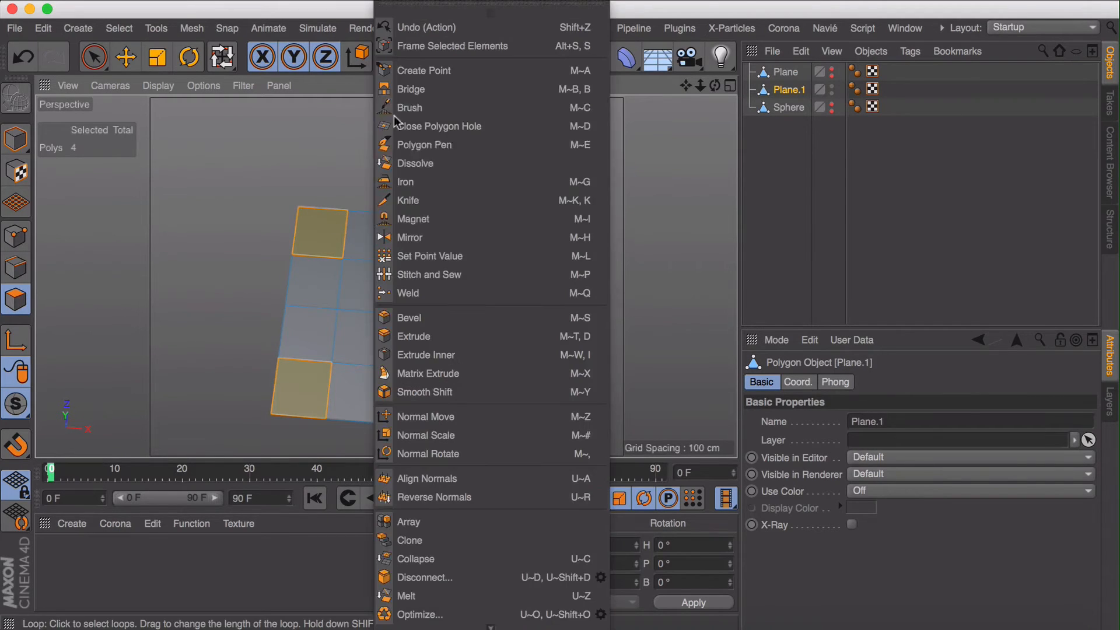
Smooth Plane.1's corner polygons with the Smooth brush into a rounded disc outline.
click(409, 107)
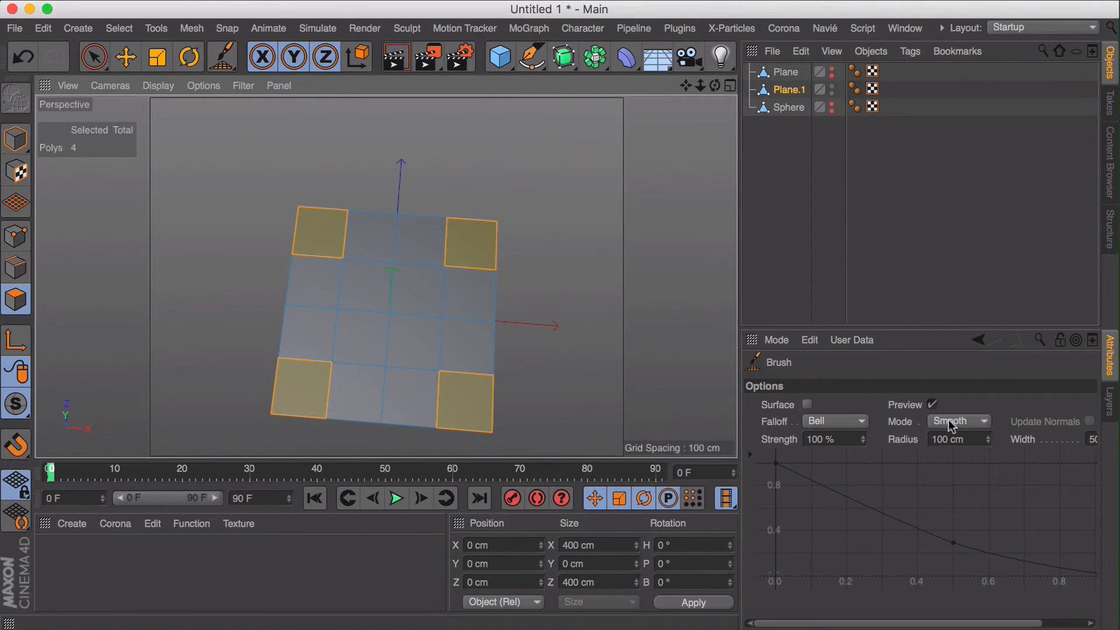
mouse_move(607, 311)
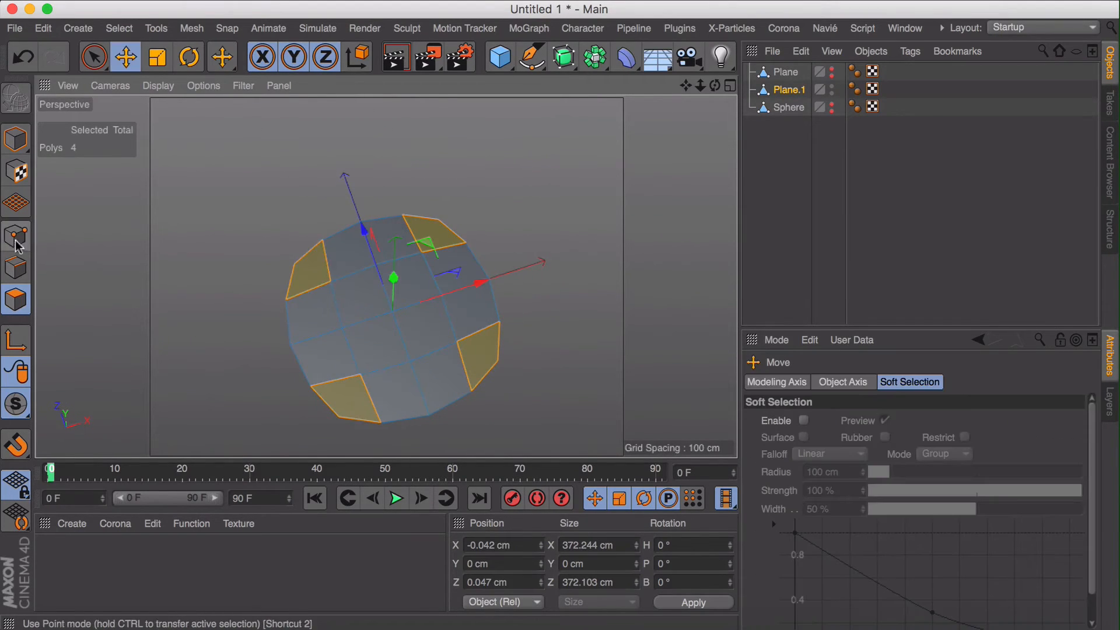
click(15, 236)
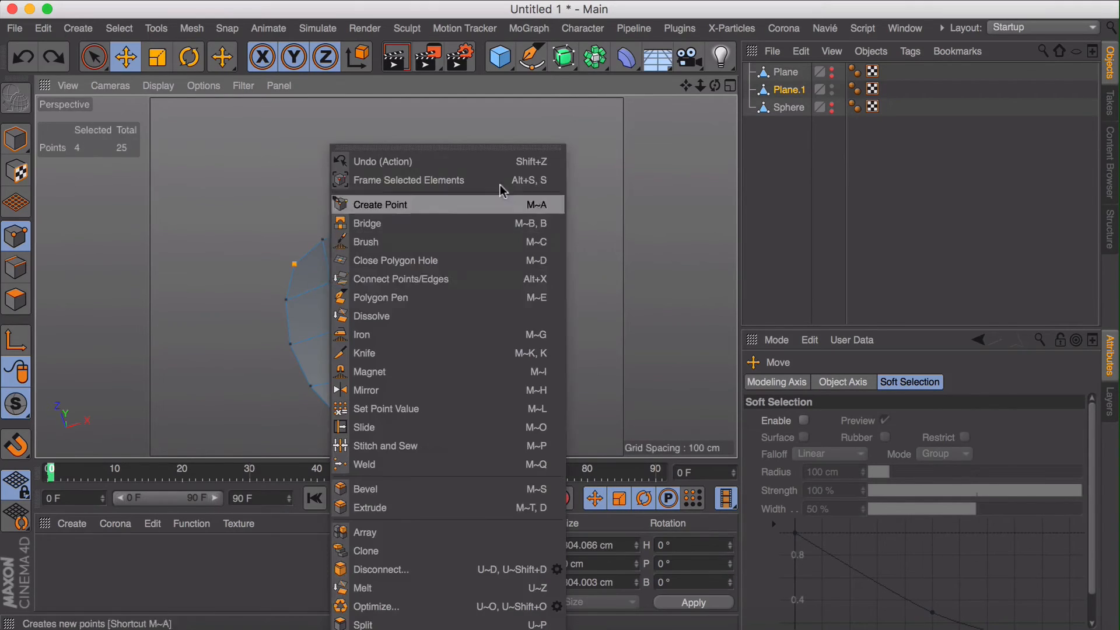
mouse_move(418, 316)
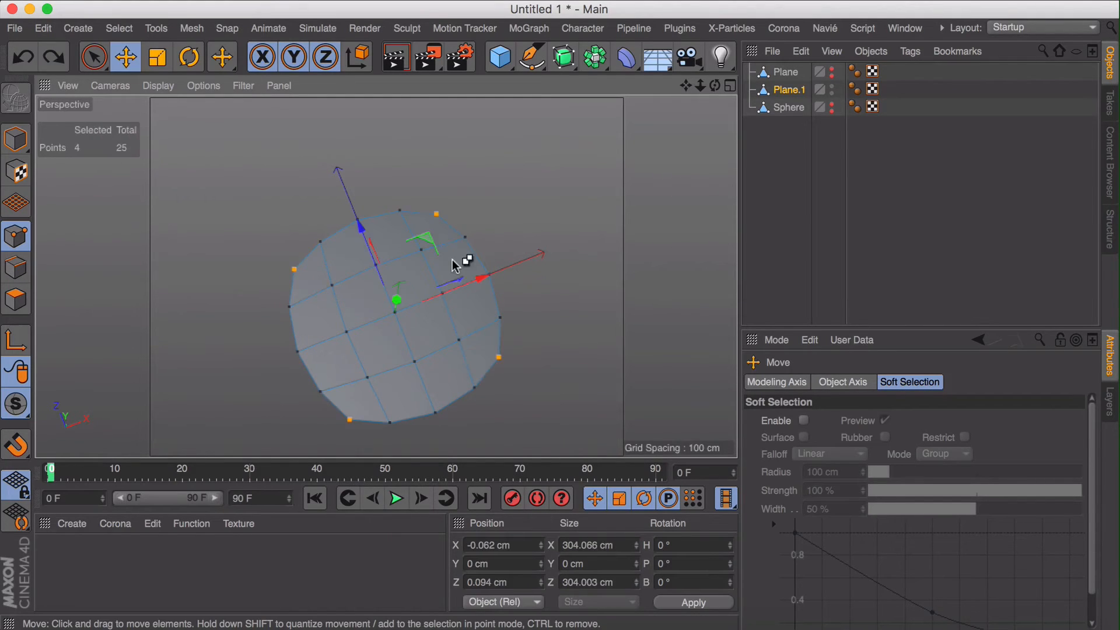
Shift-select the twelve cross edges along the second disk's curved rim.
click(260, 229)
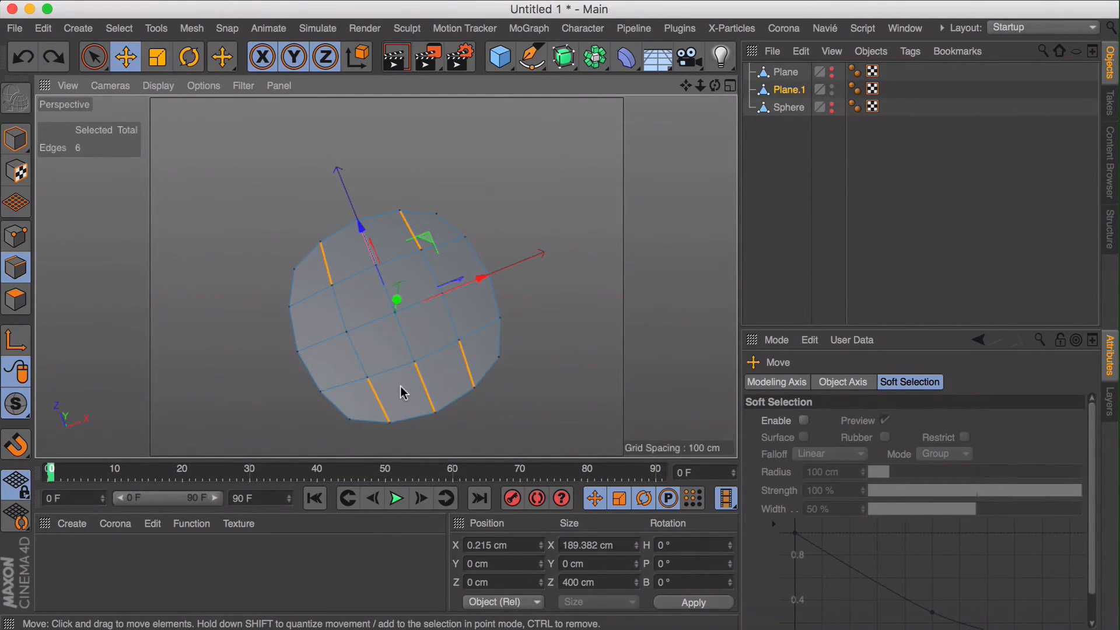
click(350, 256)
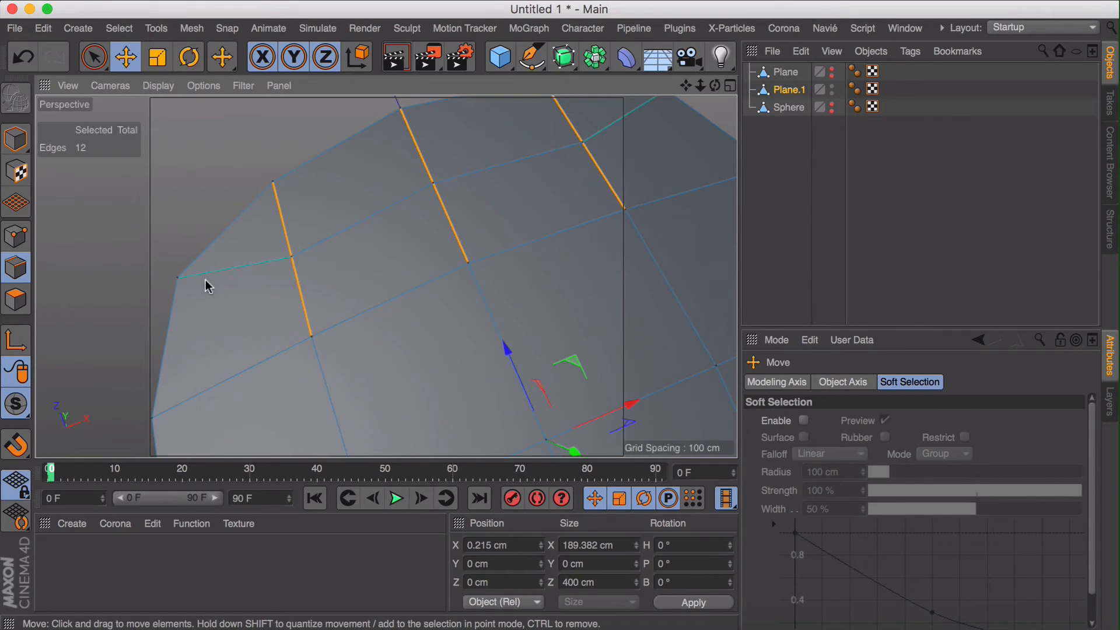
click(15, 236)
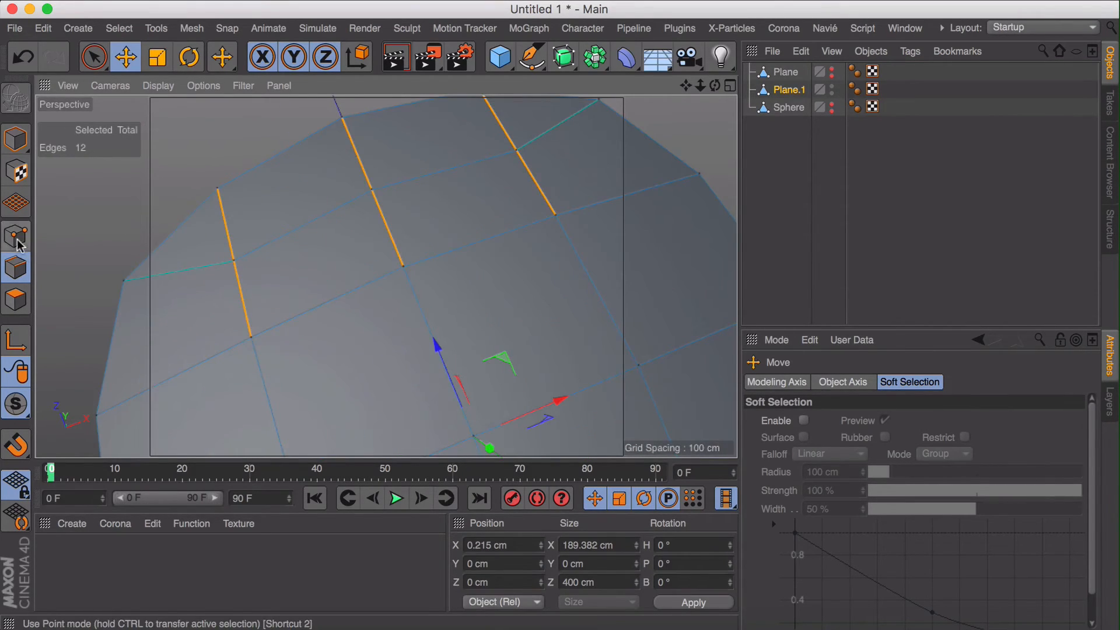
click(15, 236)
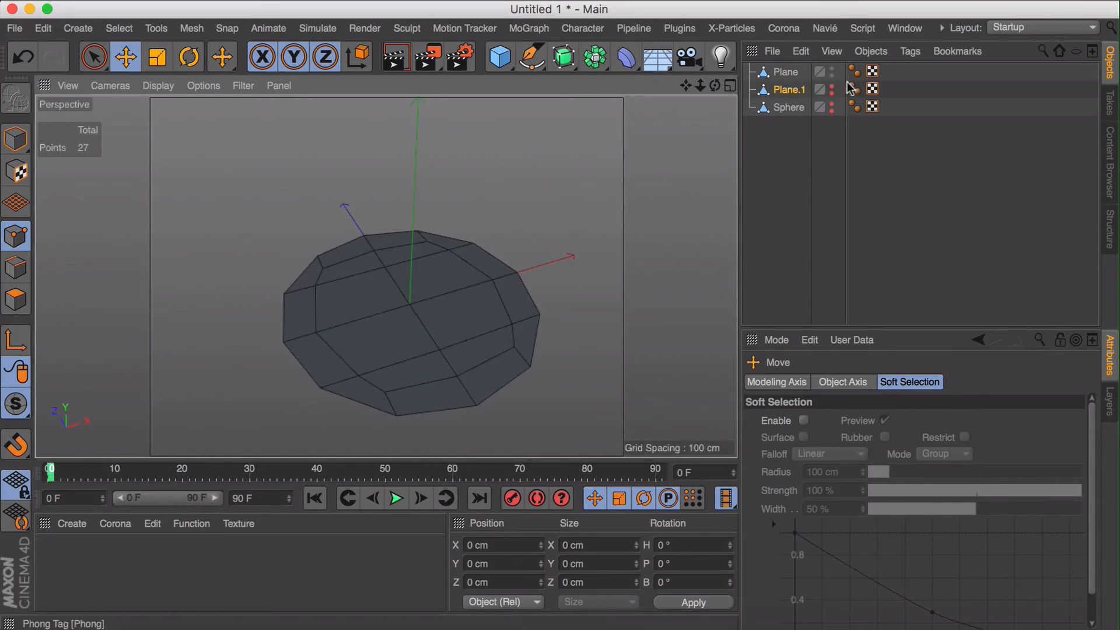
Hide Plane and Plane.1 from the viewport and maximize the Top view.
click(831, 70)
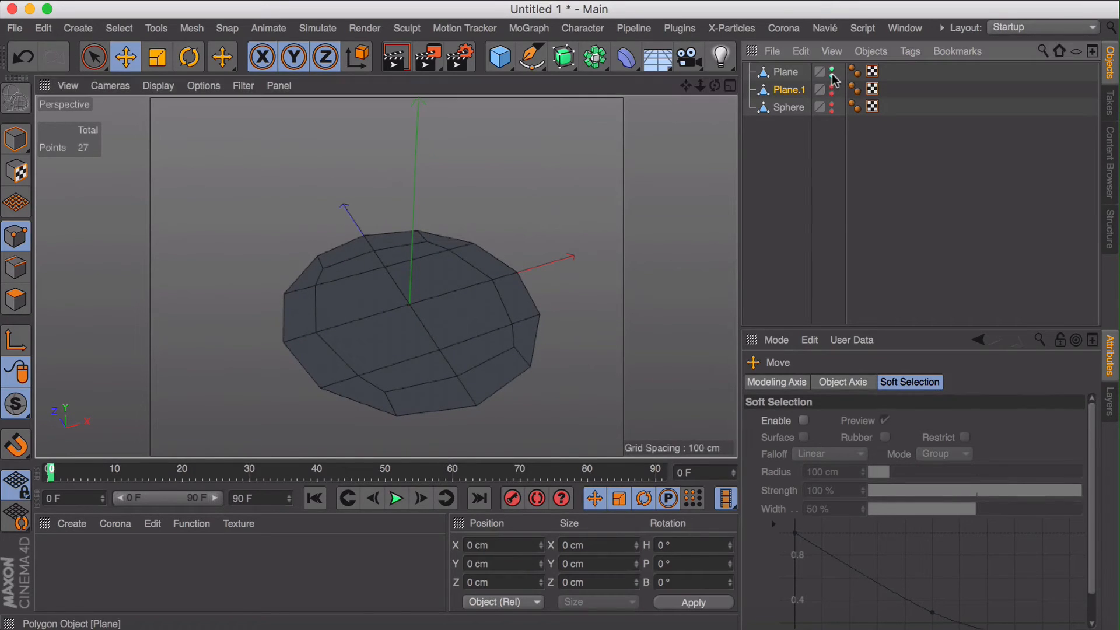
click(530, 56)
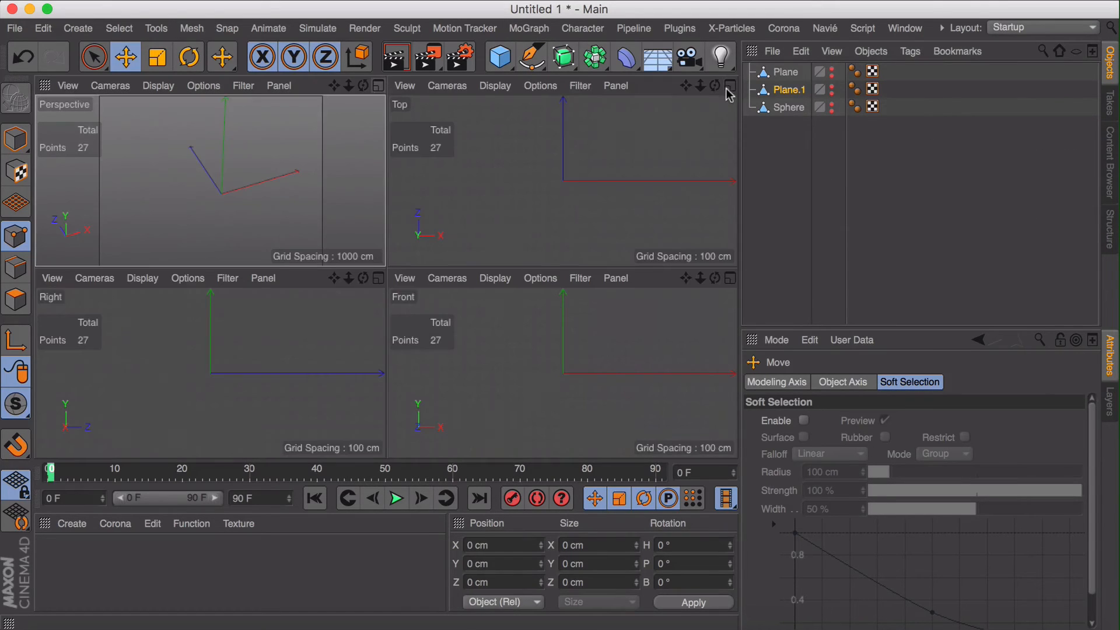
click(532, 56)
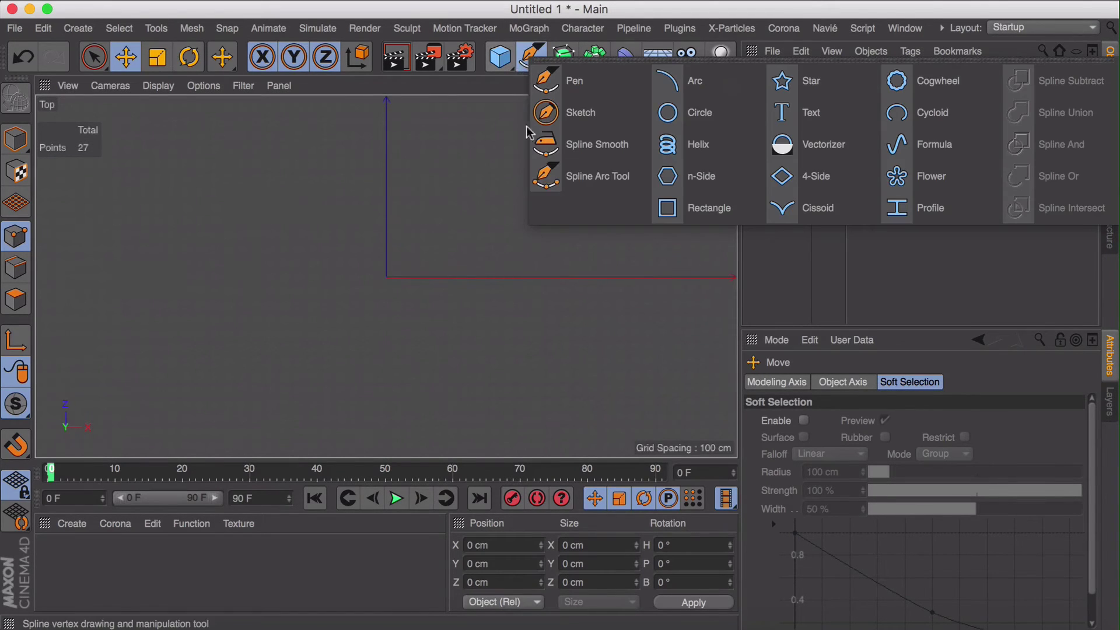
Add a 10-sided n-Side spline with 200 cm radius and return to Perspective view.
click(699, 112)
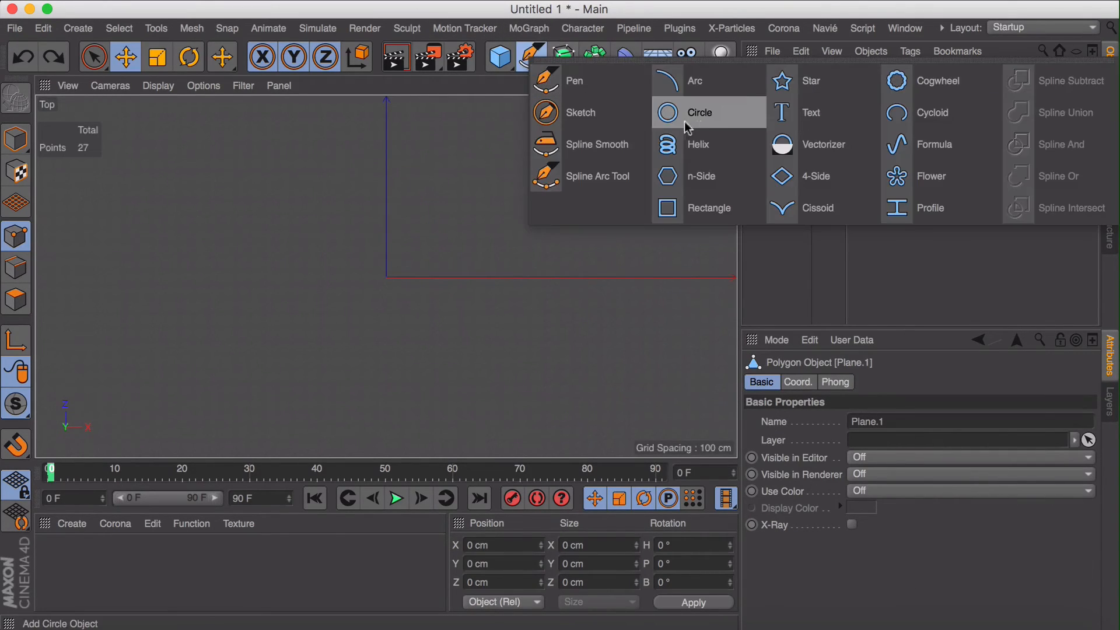
mouse_move(700, 176)
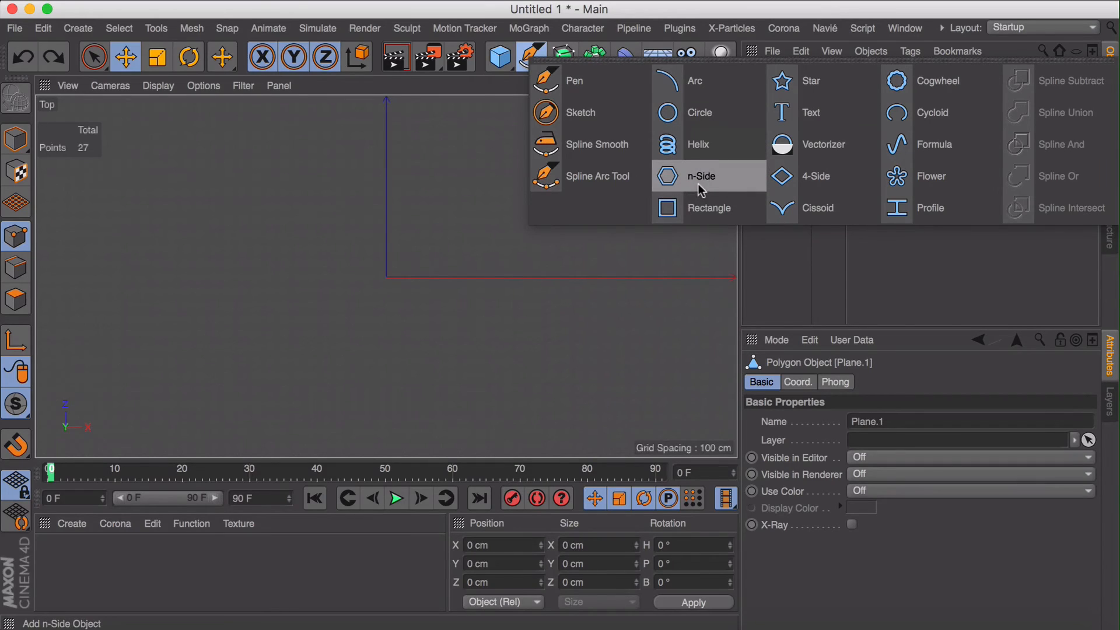
click(700, 176)
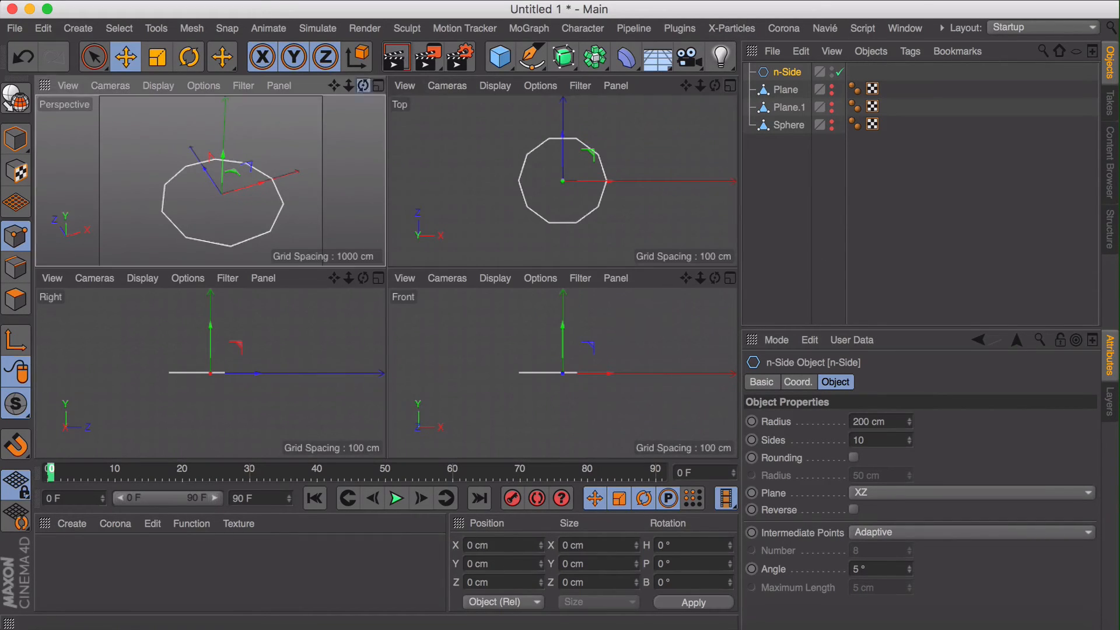
click(377, 85)
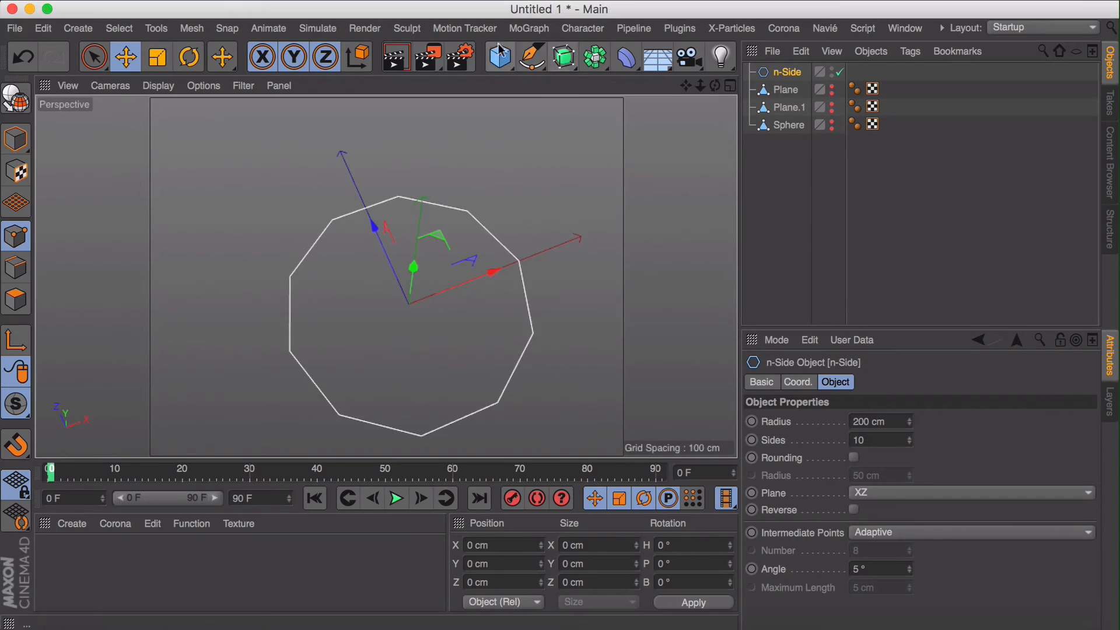
mouse_move(530, 59)
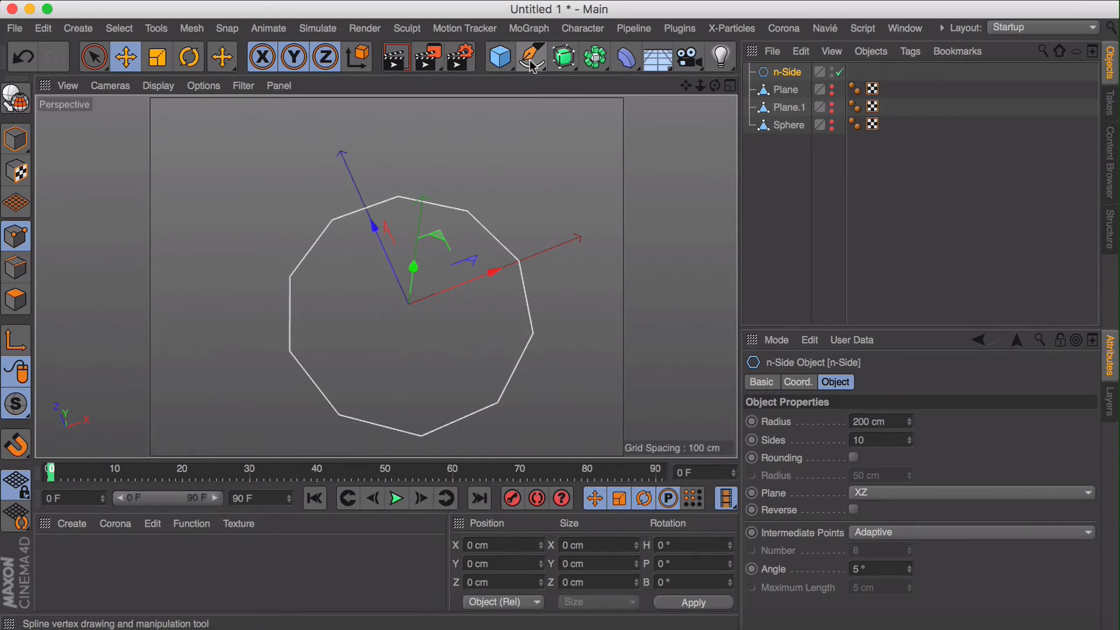
Add a Sweep generator and a second n-Side (radius 15 cm, 2 sides, XY) as its profile.
click(563, 56)
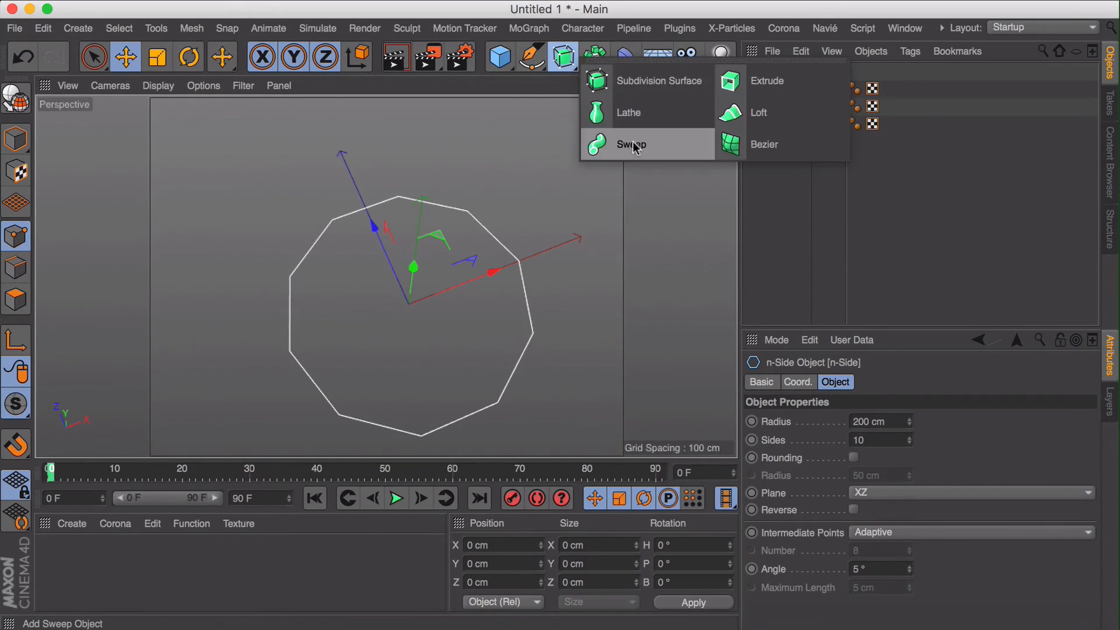
mouse_move(647, 149)
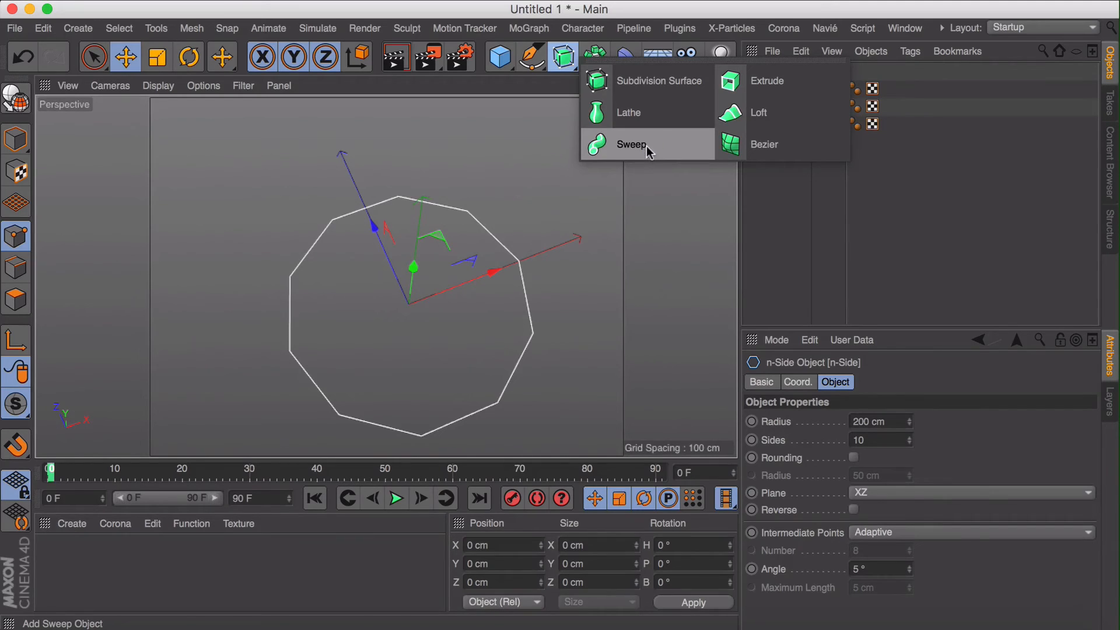
click(631, 145)
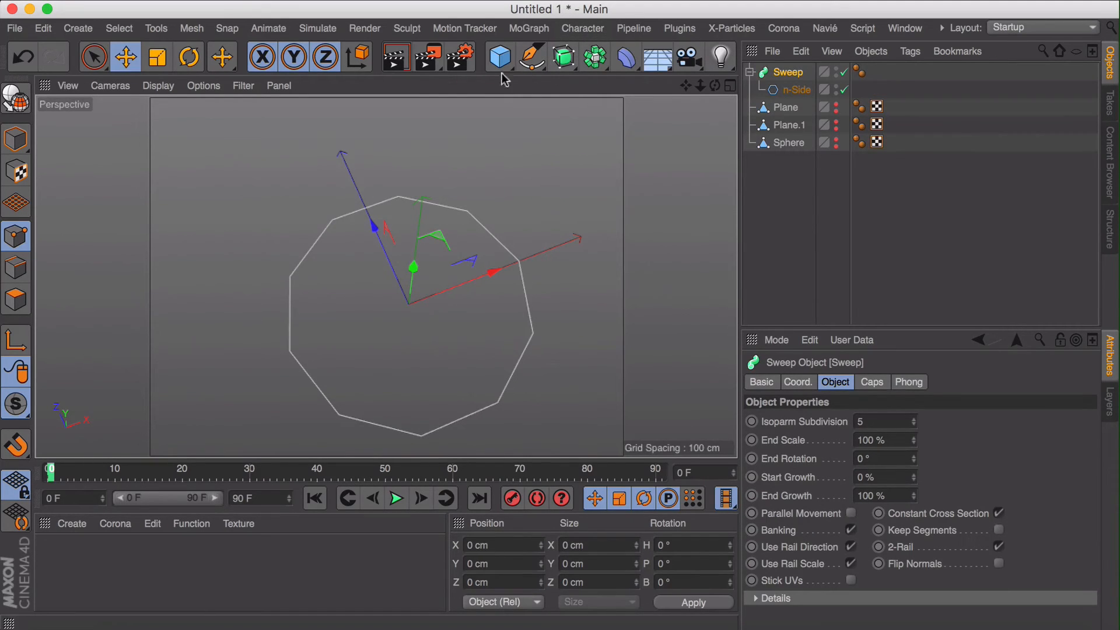
click(530, 56)
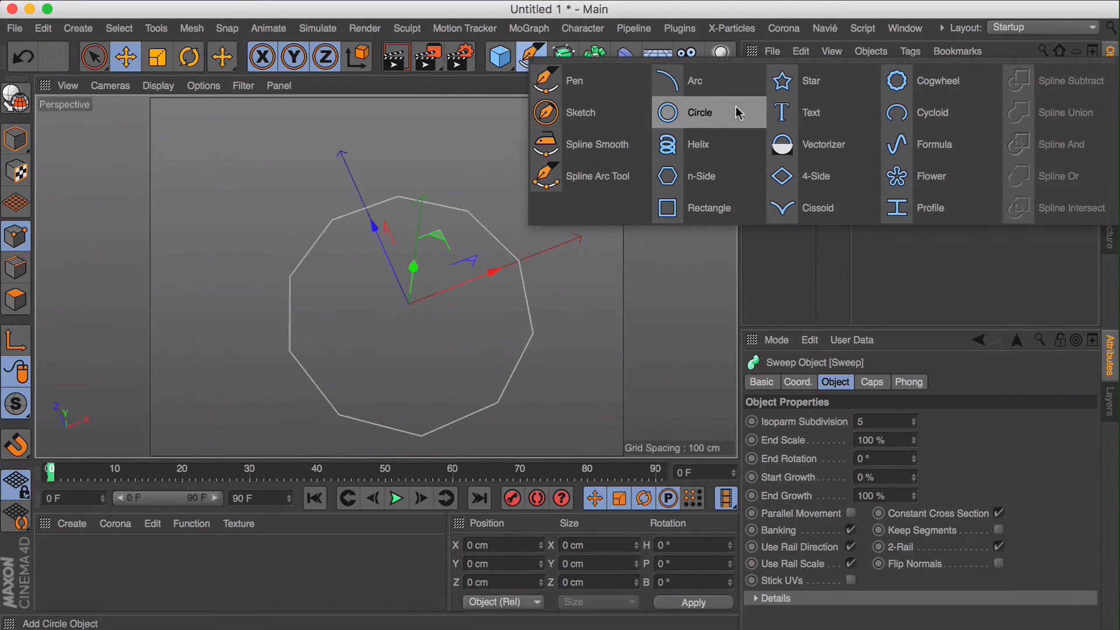
click(701, 176)
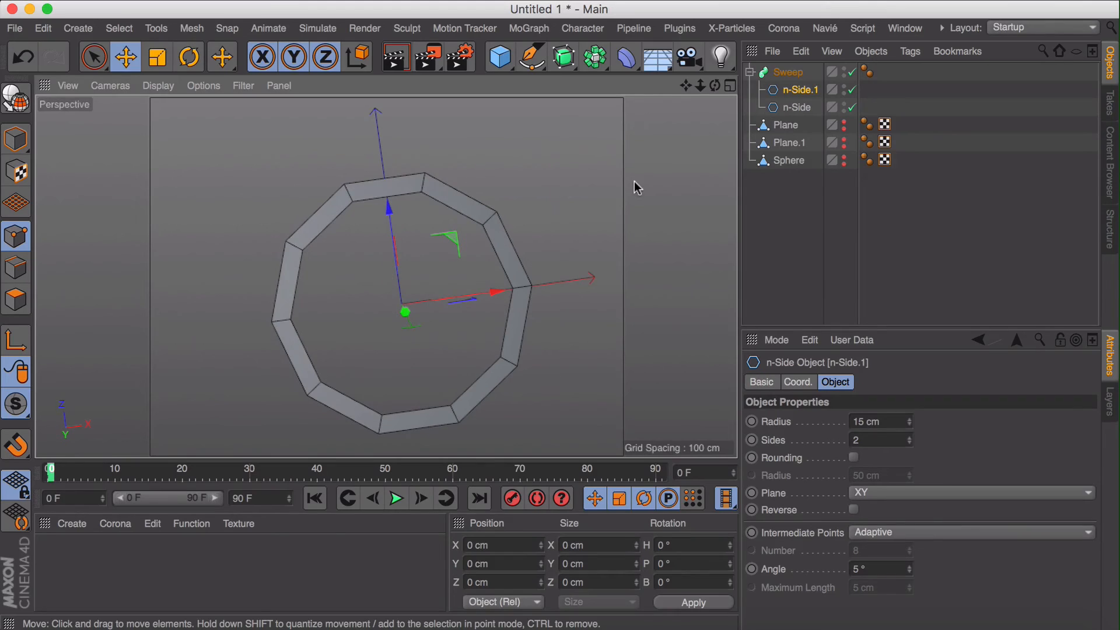
Make the Sweep editable, Extrude Inner the hole ring, and bridge the centre with Polygon Pen quads.
click(789, 71)
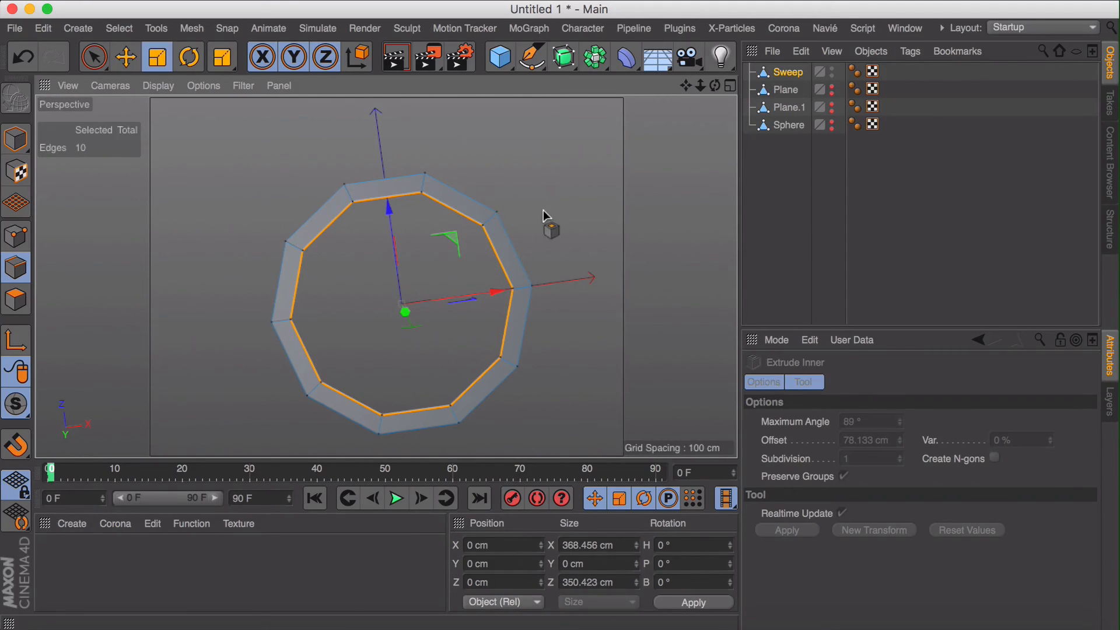
click(189, 56)
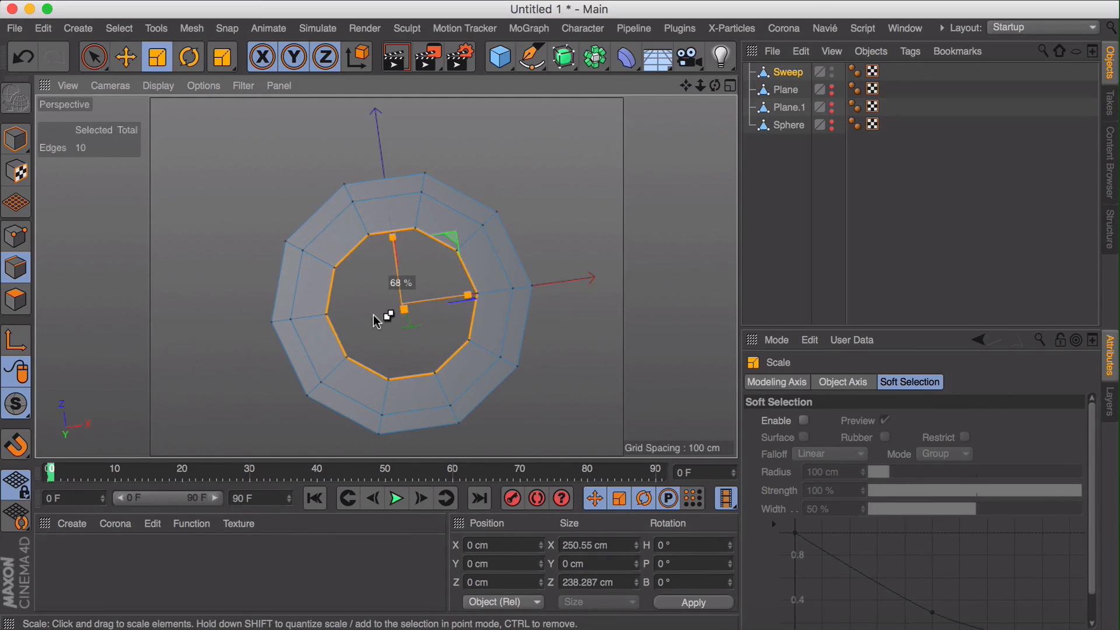
click(222, 56)
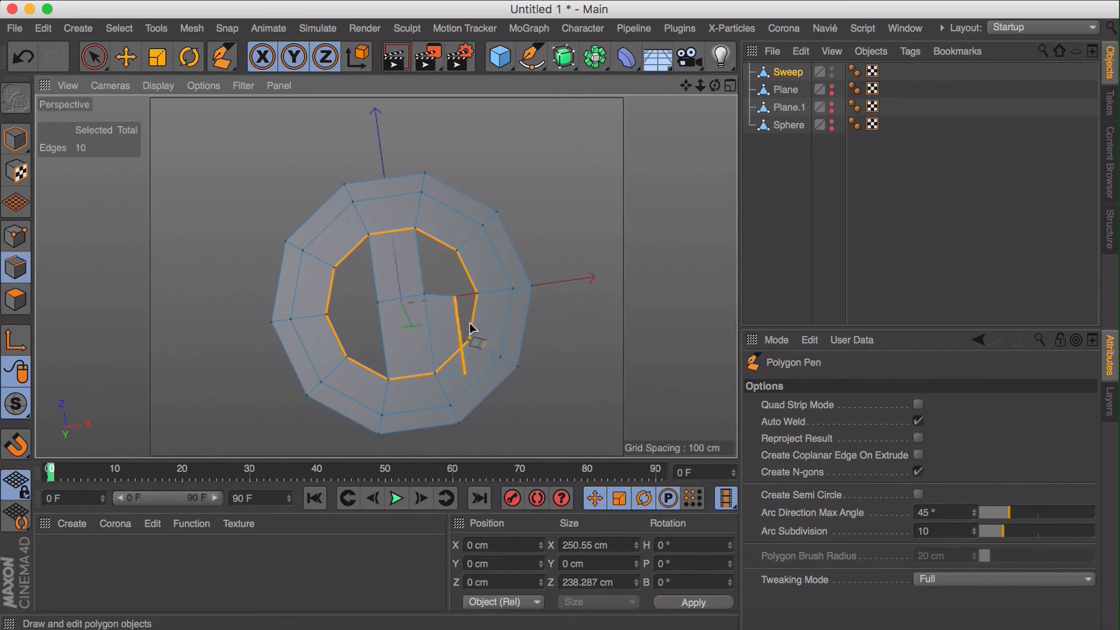
mouse_move(447, 266)
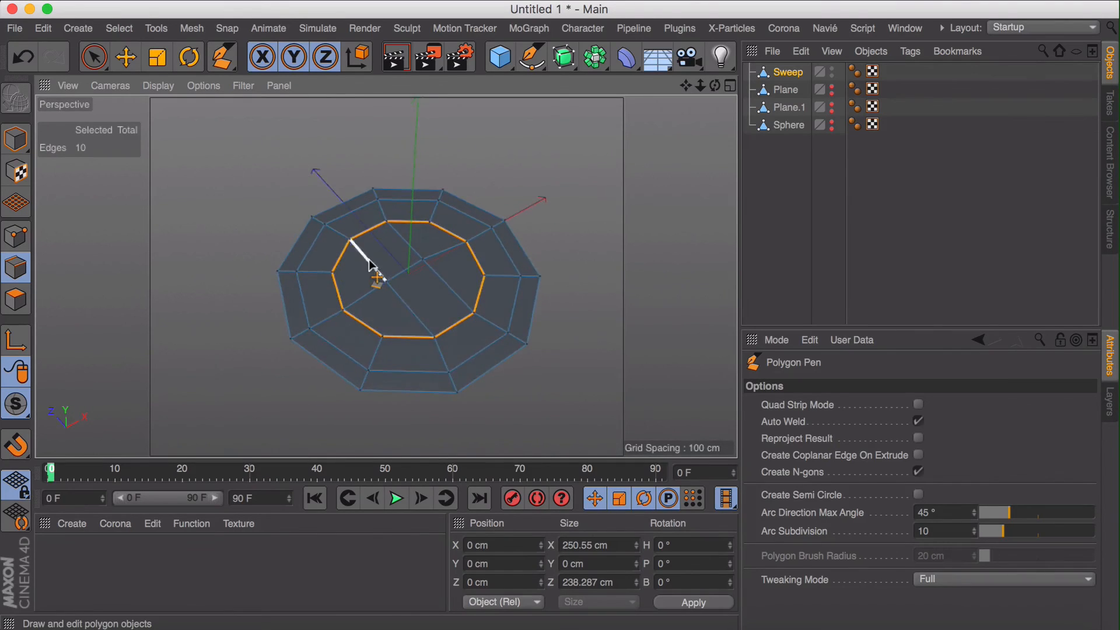
drag(371, 268, 411, 178)
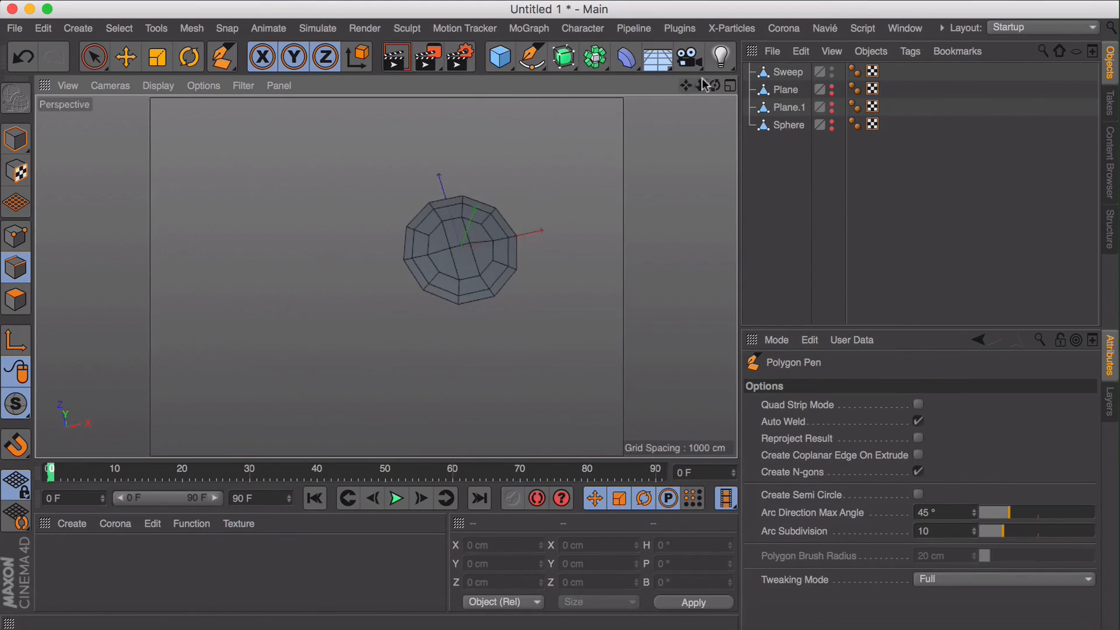
Show the Sphere and Plane.1 disks again and move the swept disk beside them.
click(789, 125)
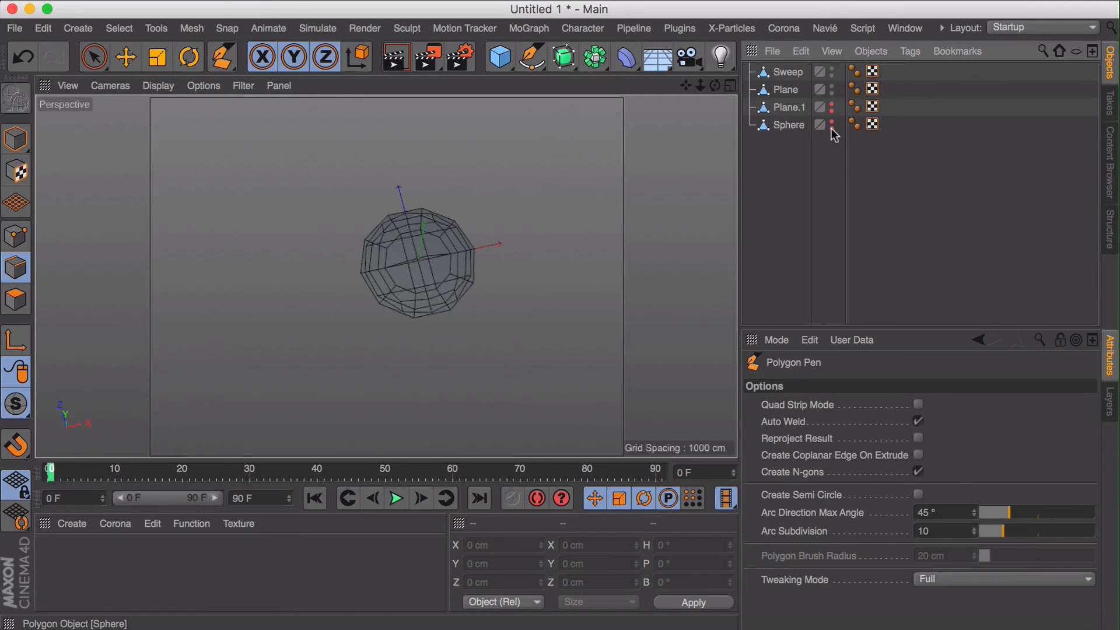
click(126, 56)
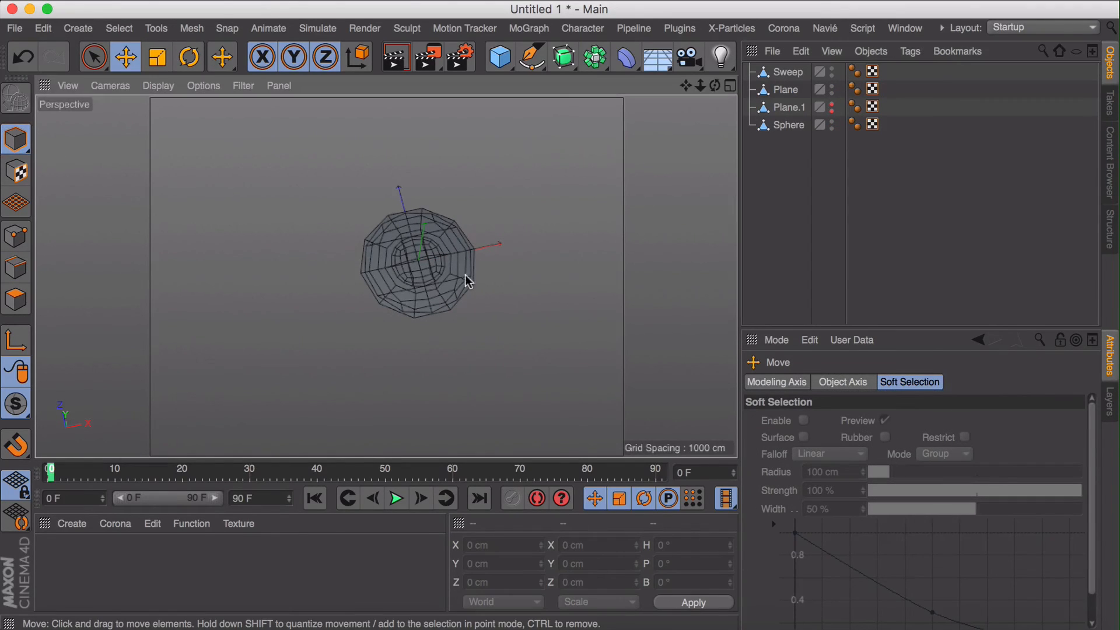
click(789, 71)
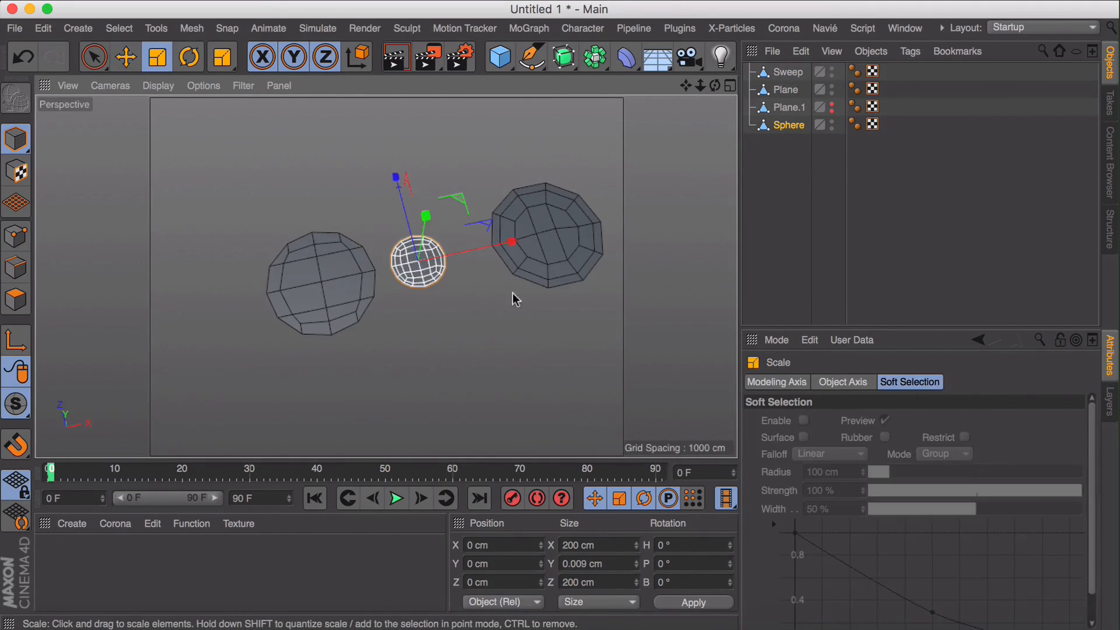
click(786, 71)
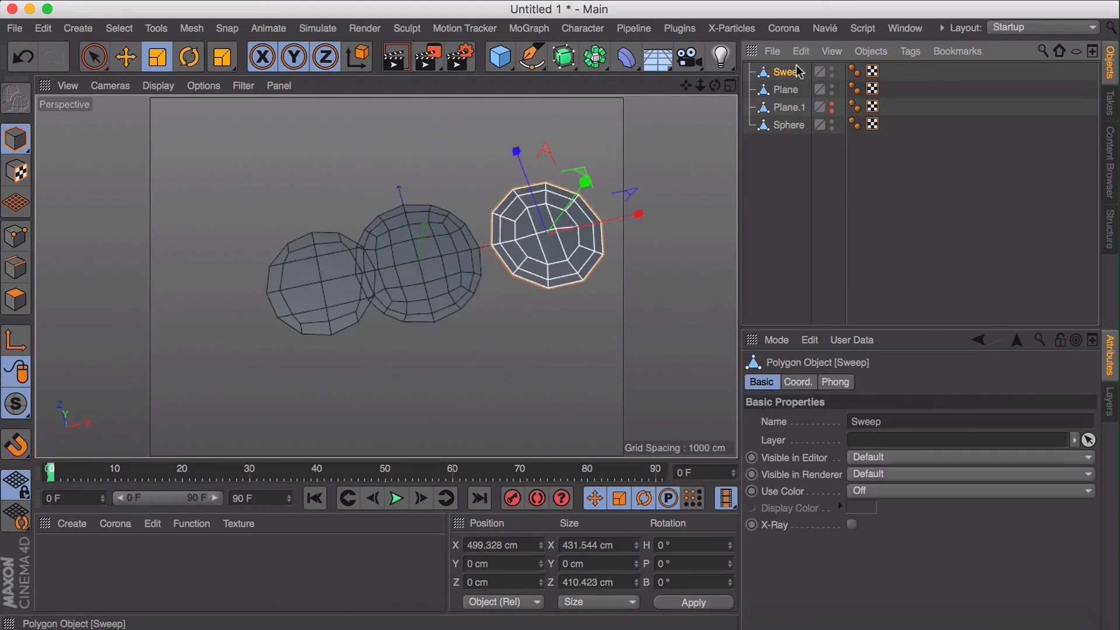